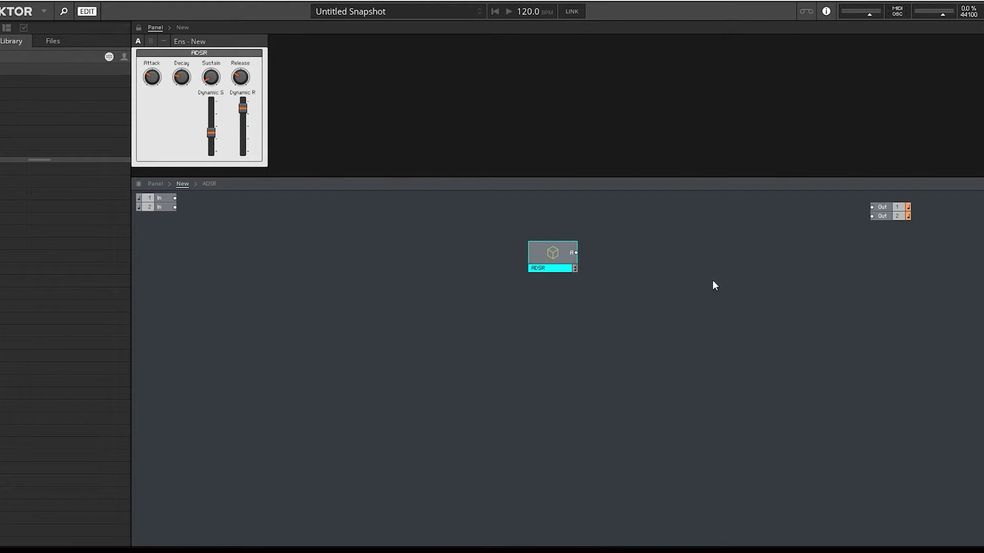
Step: Enter the ADSR macro and start inserting a new module beside the sustain and release maths
double_click(551, 257)
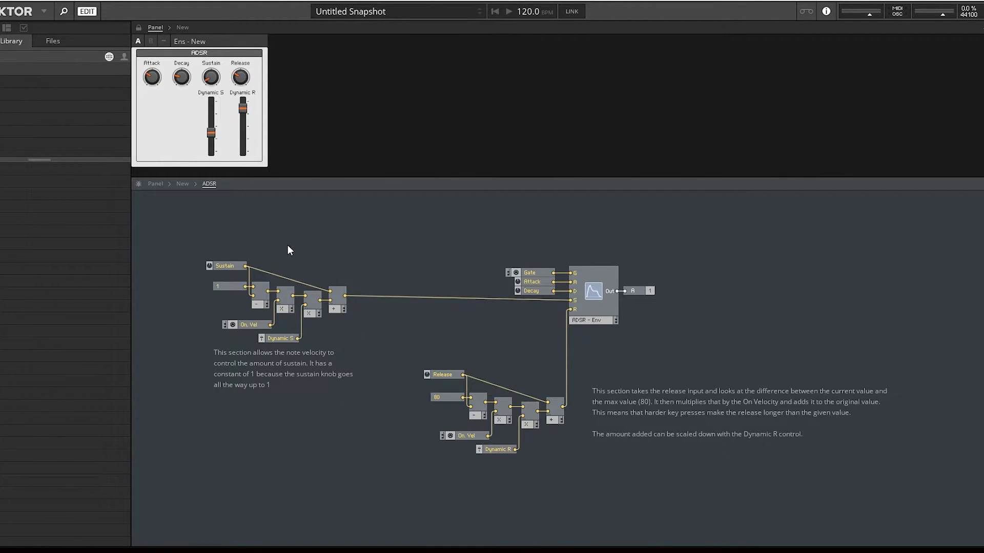
mouse_move(228, 310)
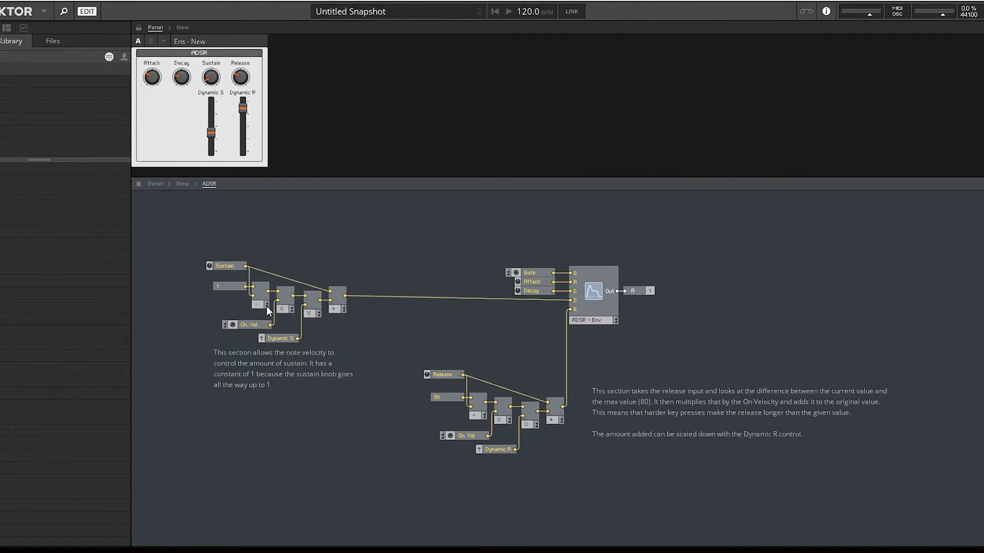
mouse_move(258, 331)
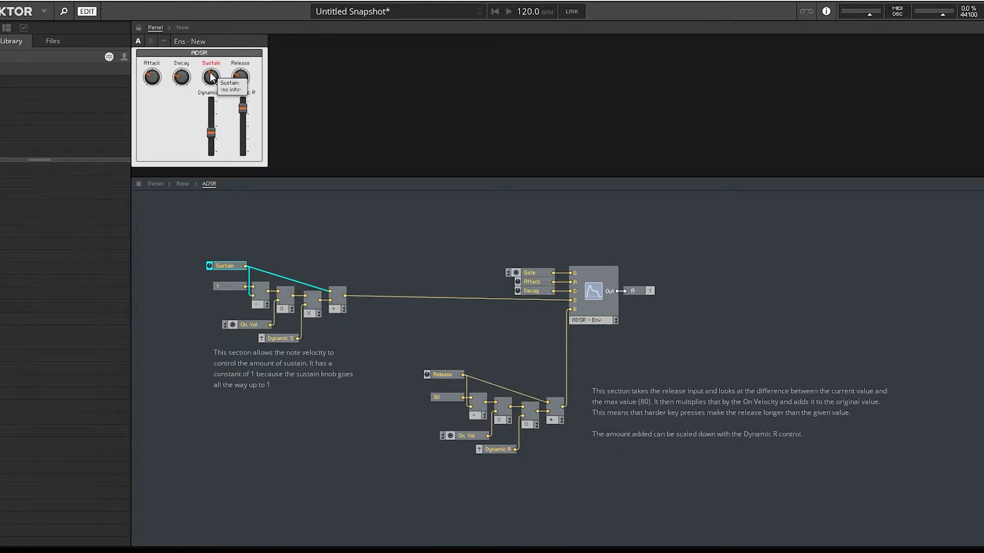
mouse_move(211, 134)
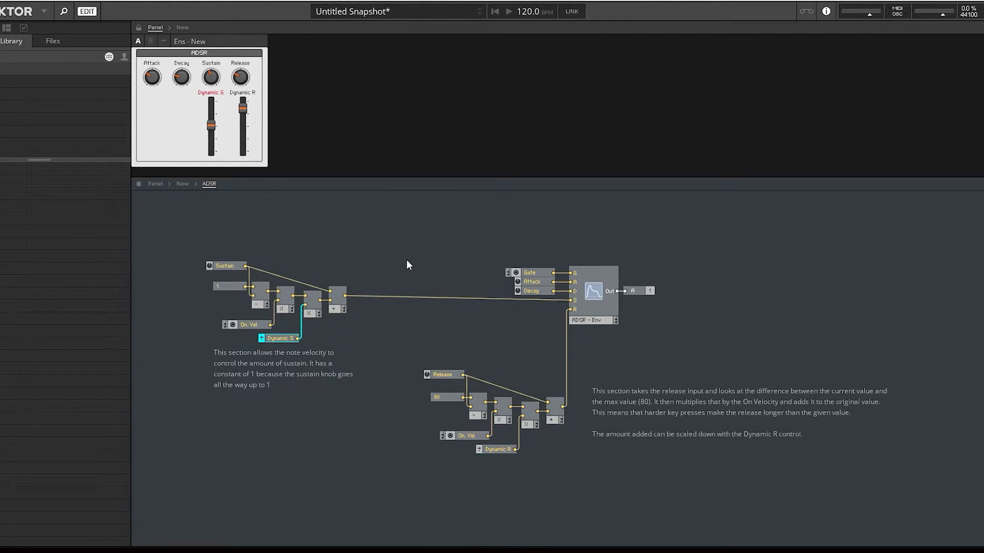
mouse_move(278, 283)
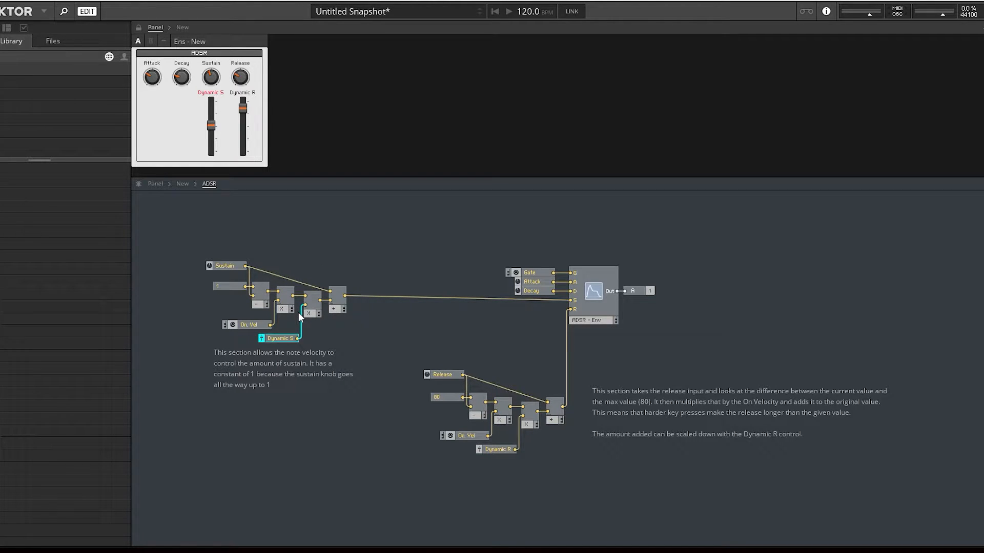
mouse_move(368, 240)
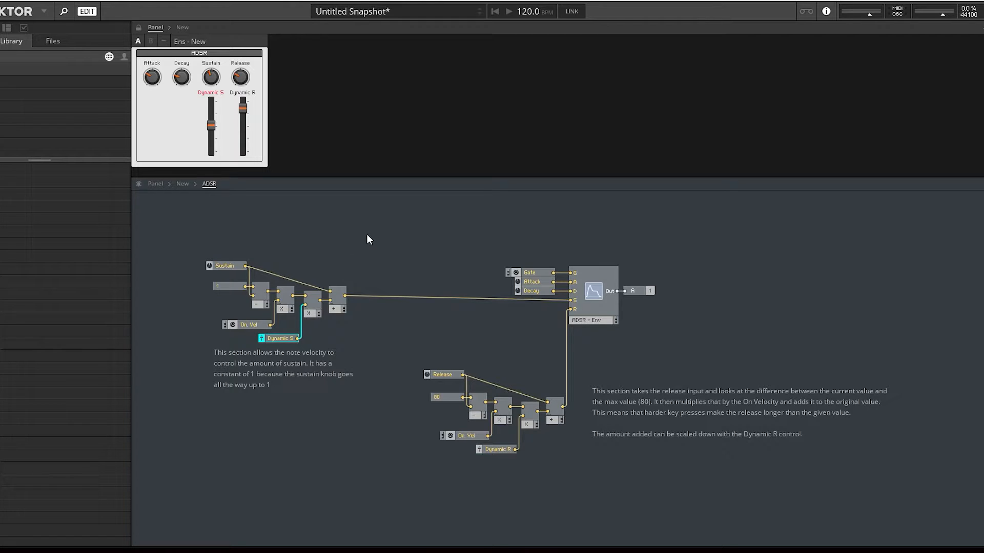
right_click(368, 240)
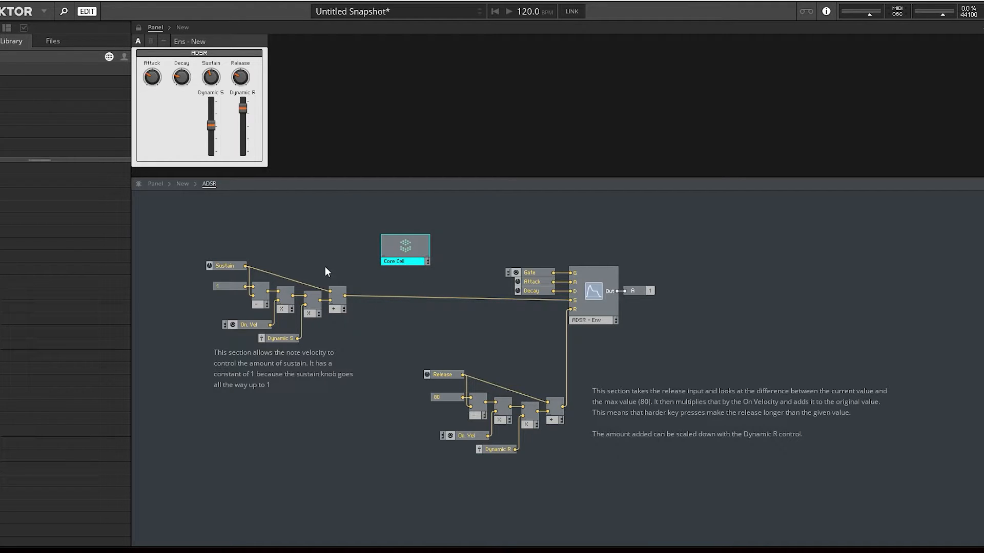
mouse_move(253, 295)
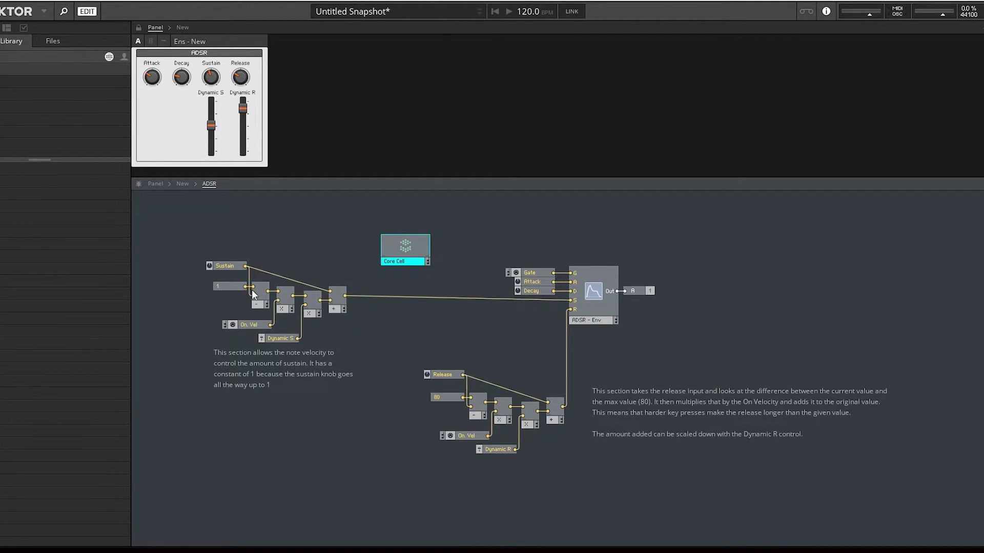
mouse_move(336, 312)
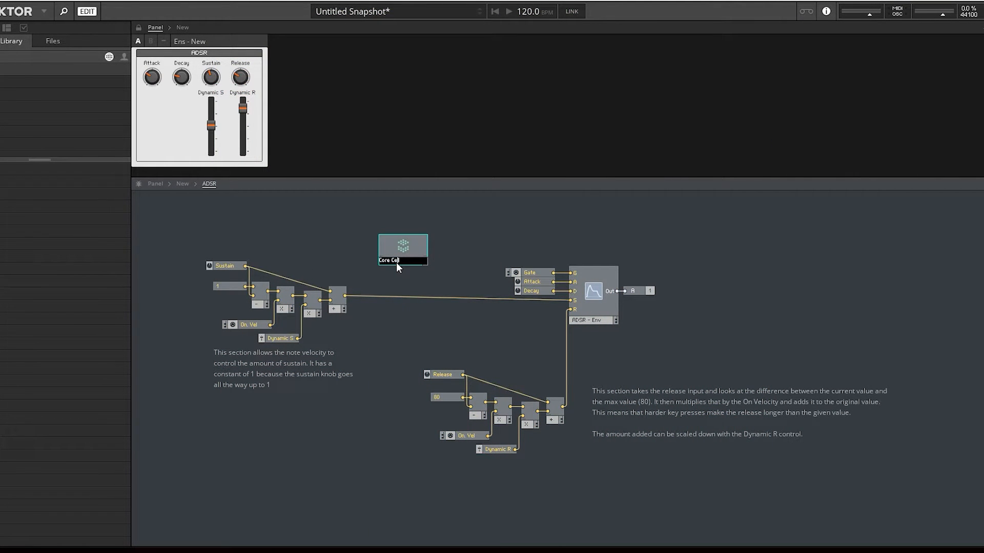
mouse_move(399, 263)
type("Sustain Maths")
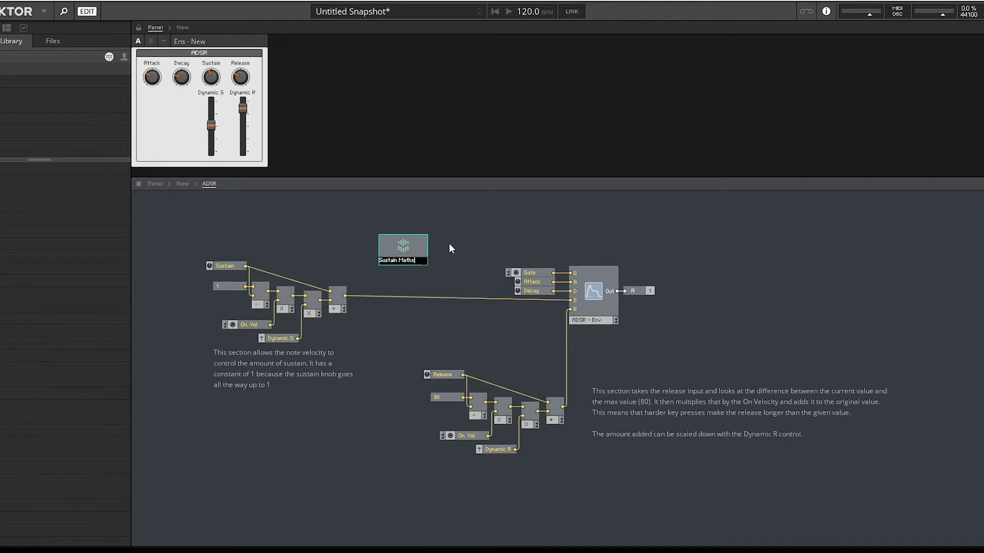
Step: Confirm the new core cell's name as Sustain Maths
left_click(402, 251)
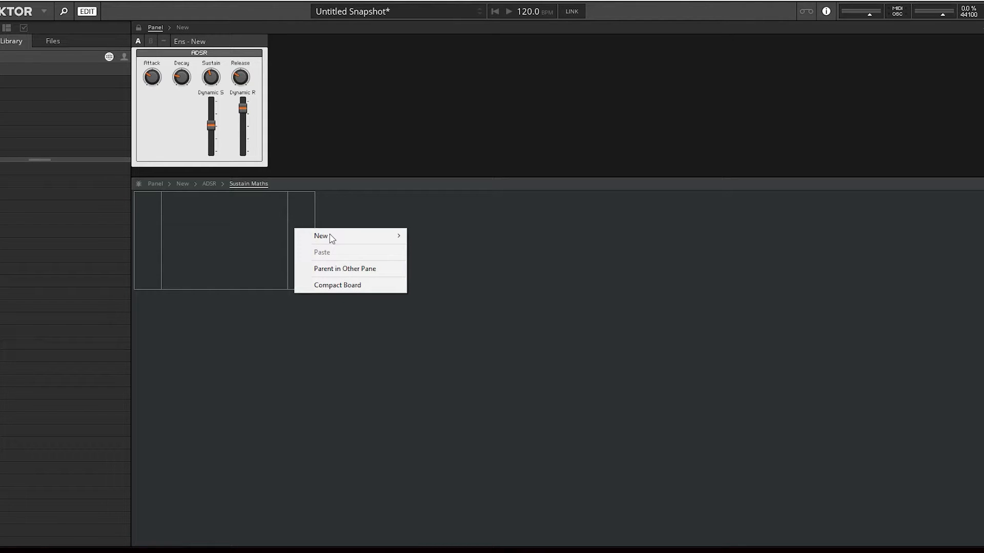
Step: Add input ports to the Sustain Maths core cell and name the first one Sustain
left_click(321, 236)
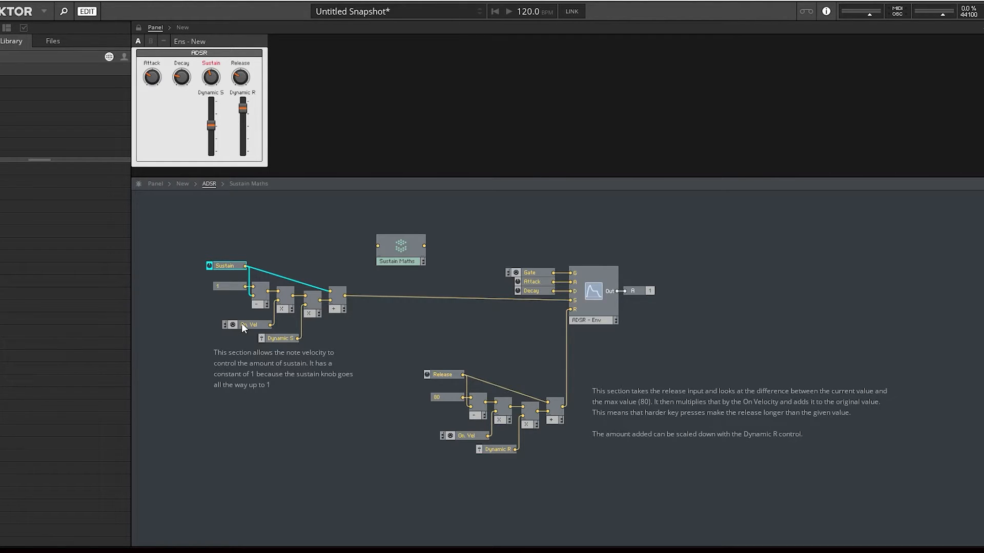
left_click(281, 338)
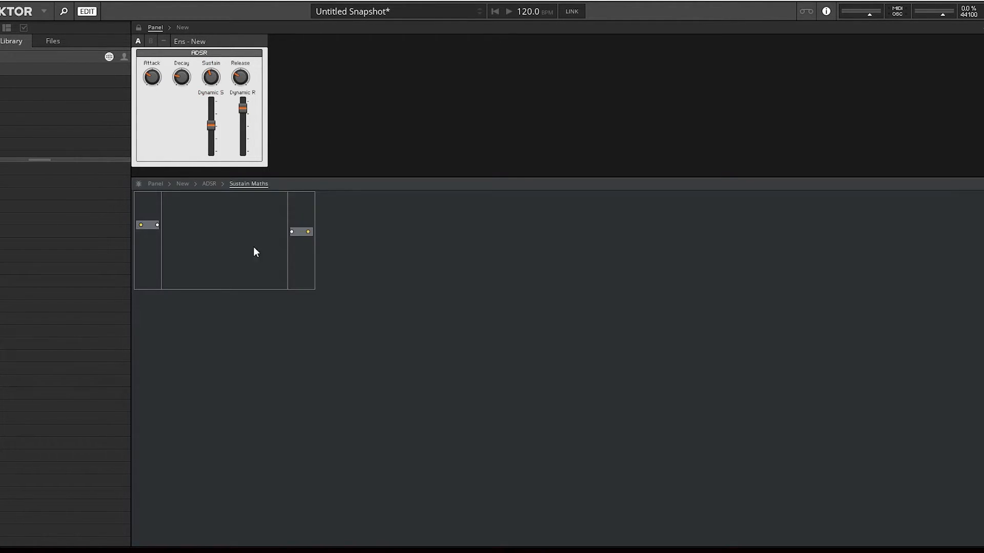
mouse_move(151, 273)
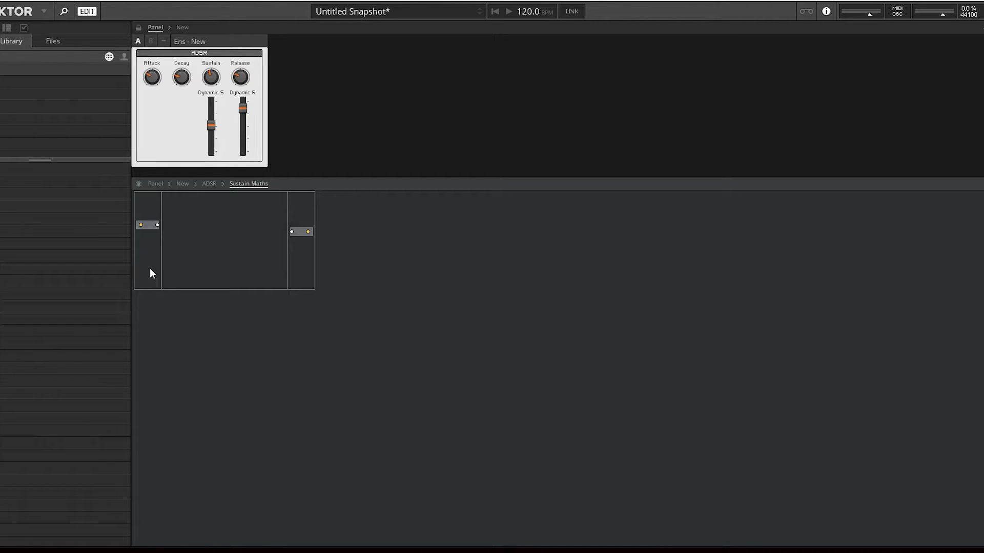
right_click(150, 274)
type("S")
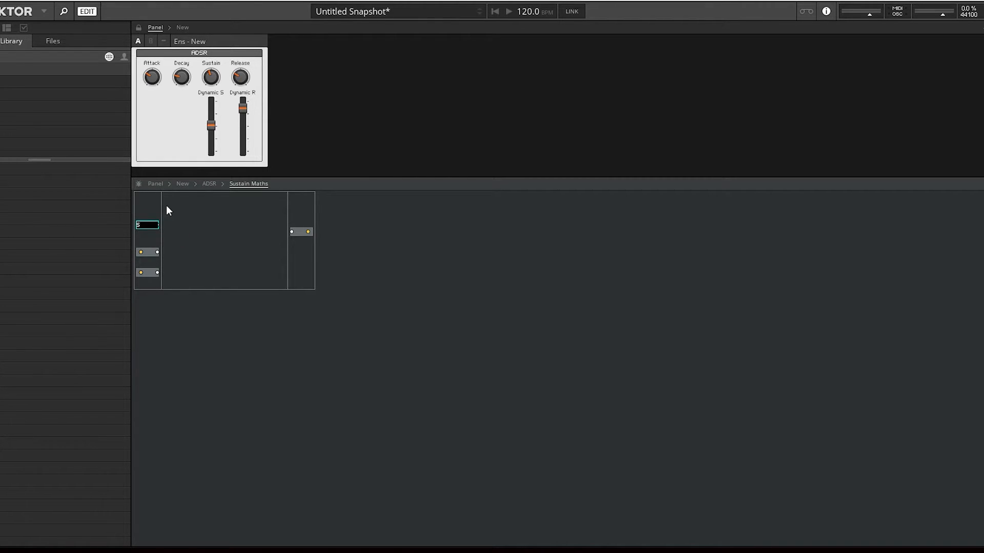
type("ustain")
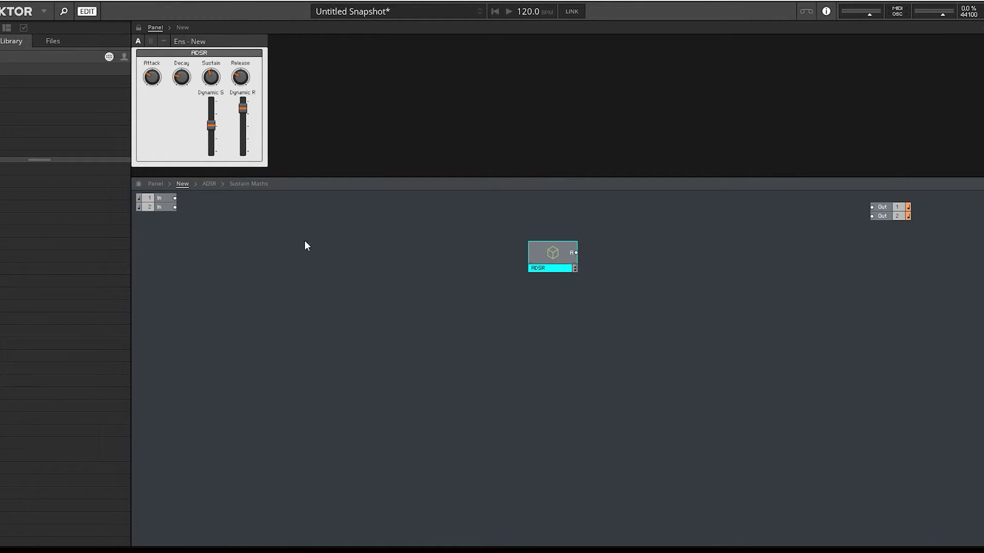
Step: Reopen the ADSR macro and move the Snipping Tool capture of the sustain section aside
double_click(552, 253)
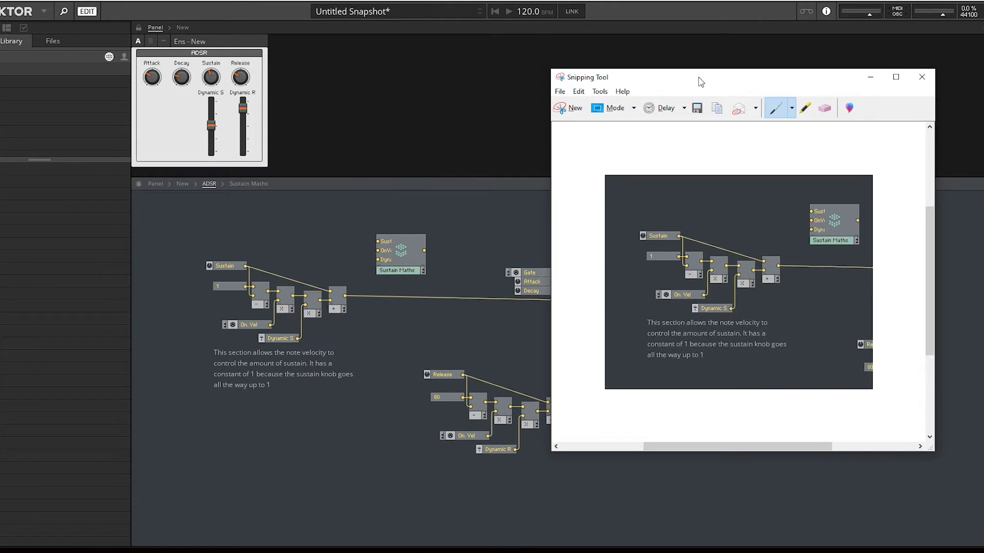
left_click(921, 77)
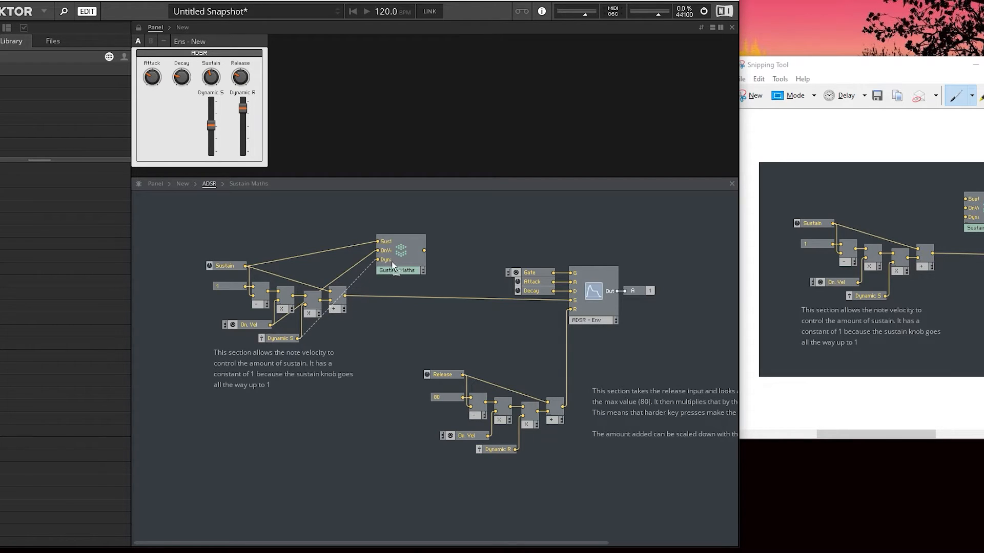
Step: Check how the Sustain knob and Dynamic S are wired before feeding them into Sustain Maths
left_click(229, 266)
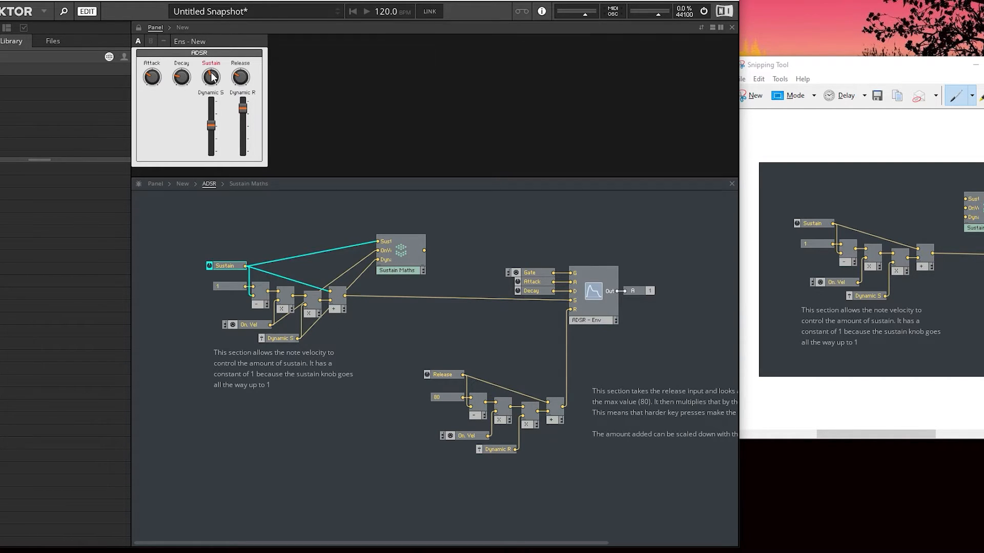
mouse_move(250, 172)
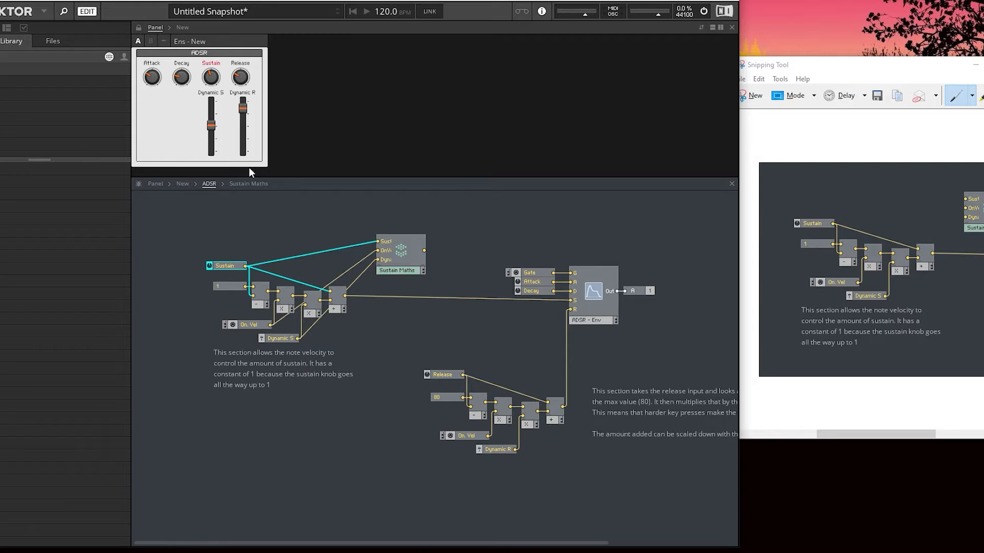
left_click(281, 337)
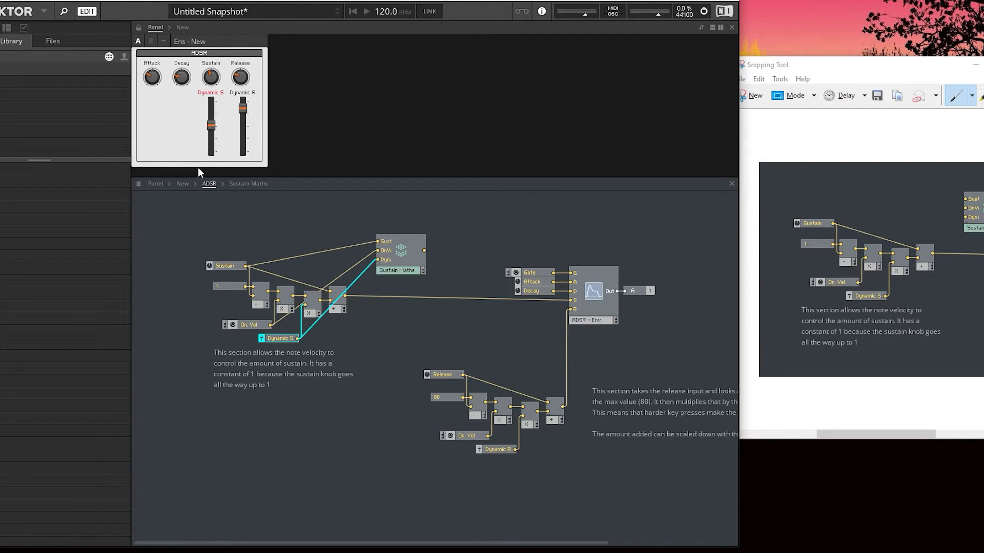
mouse_move(223, 125)
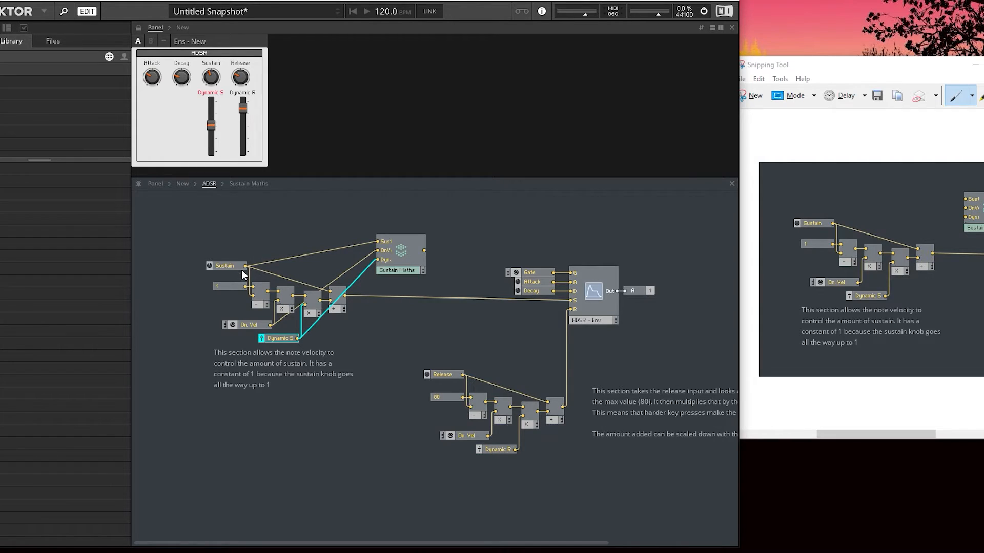
mouse_move(404, 249)
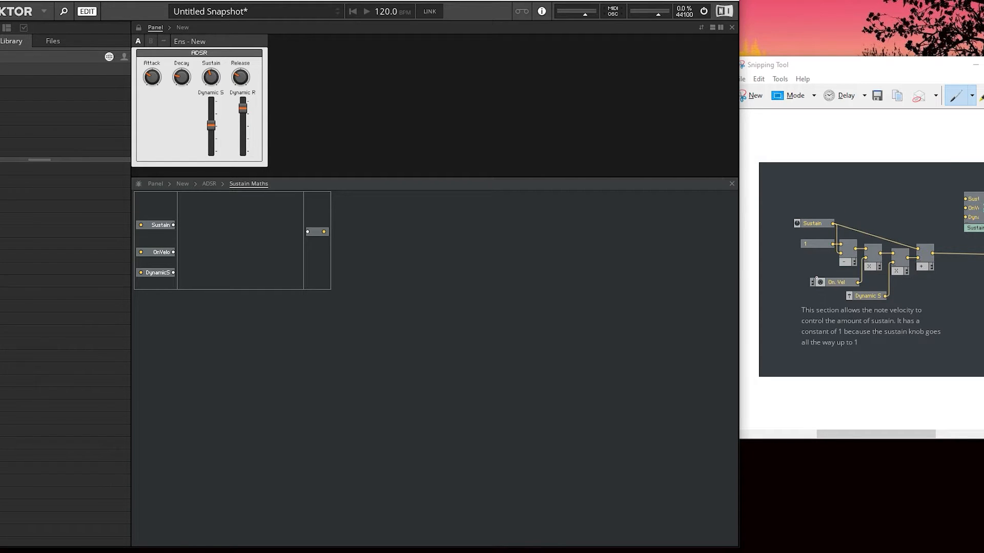
mouse_move(270, 231)
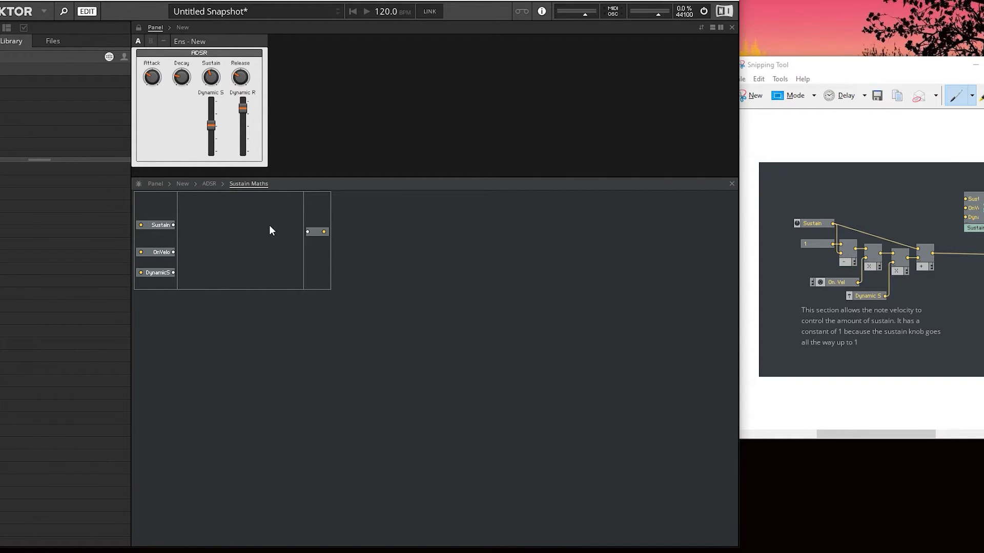
Step: Insert a subtract module with constant 1 and feed the Sustain input into it
right_click(270, 231)
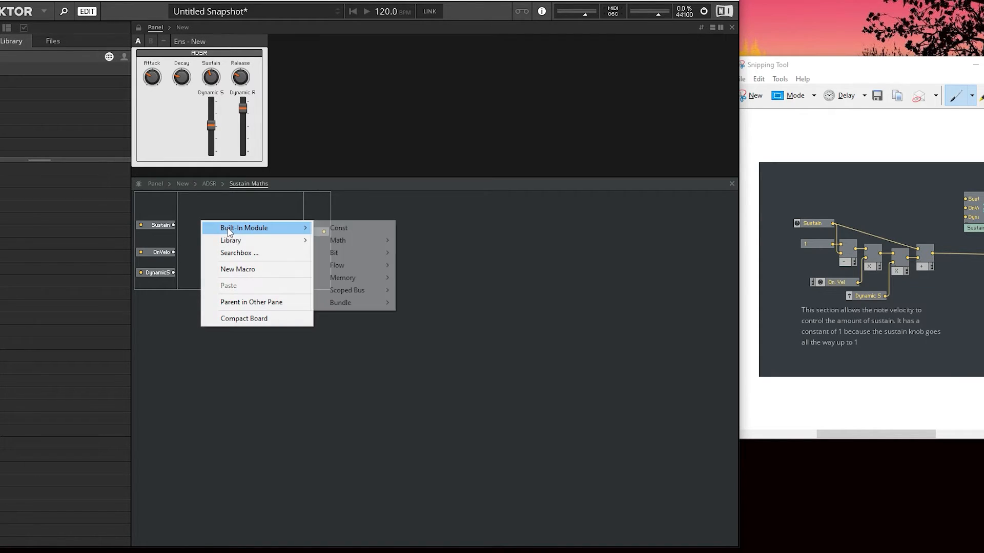
left_click(339, 227)
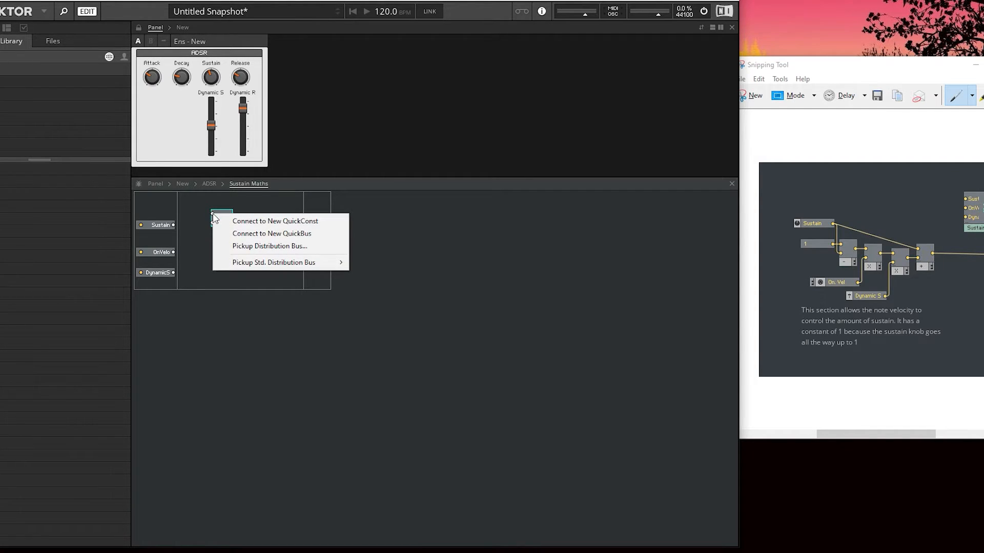
left_click(271, 234)
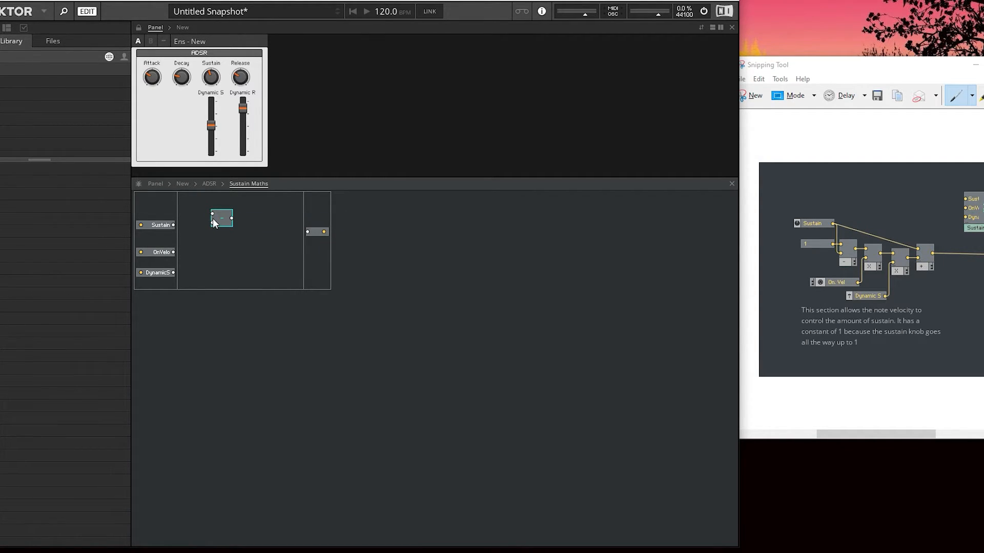
left_click(222, 218)
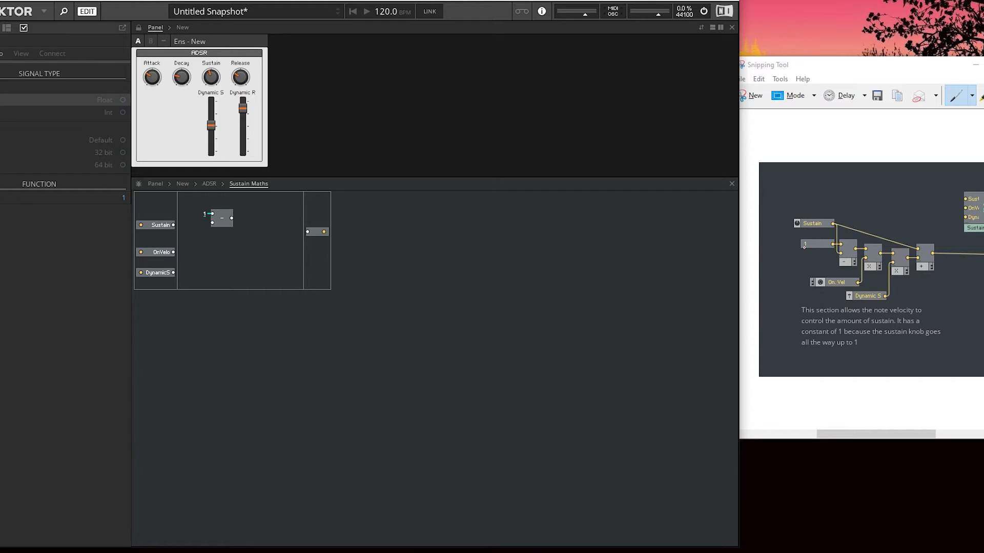
left_click_drag(174, 224, 212, 225)
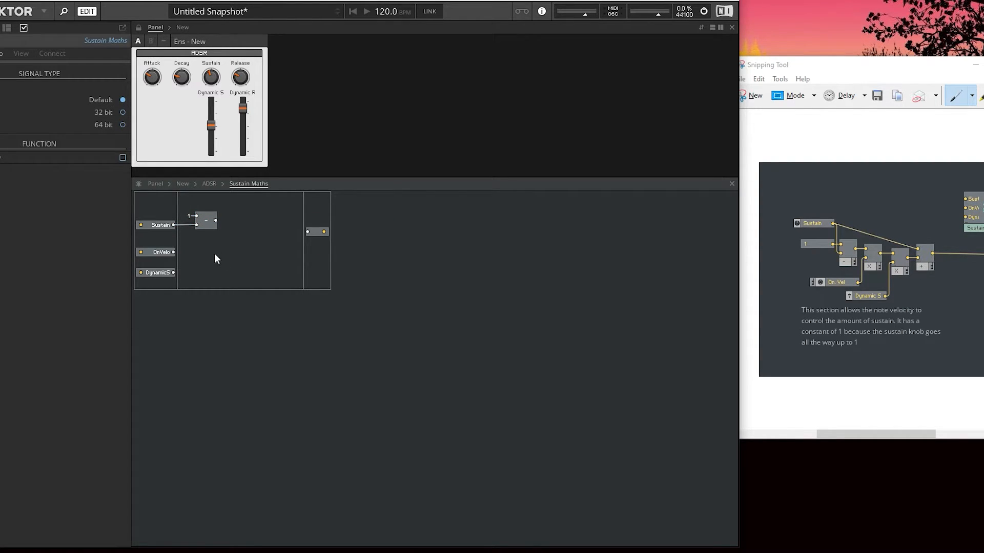
Step: Add a multiply module and place it after the subtraction
right_click(215, 259)
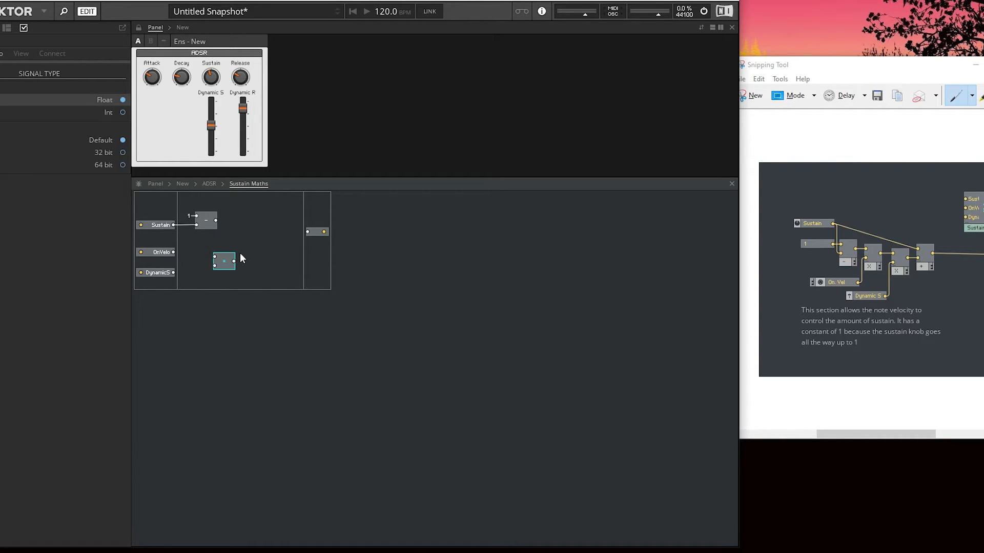
left_click_drag(224, 262, 242, 236)
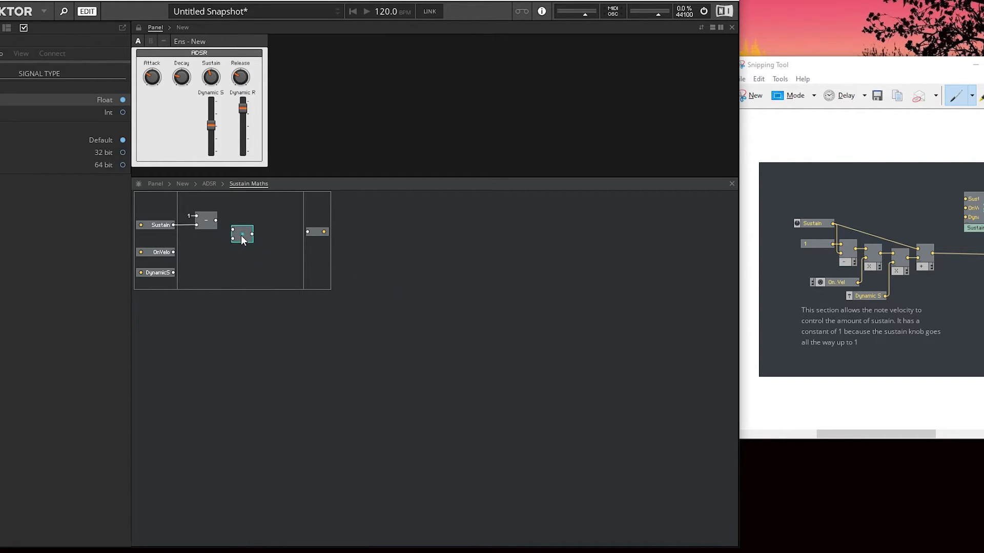
mouse_move(217, 226)
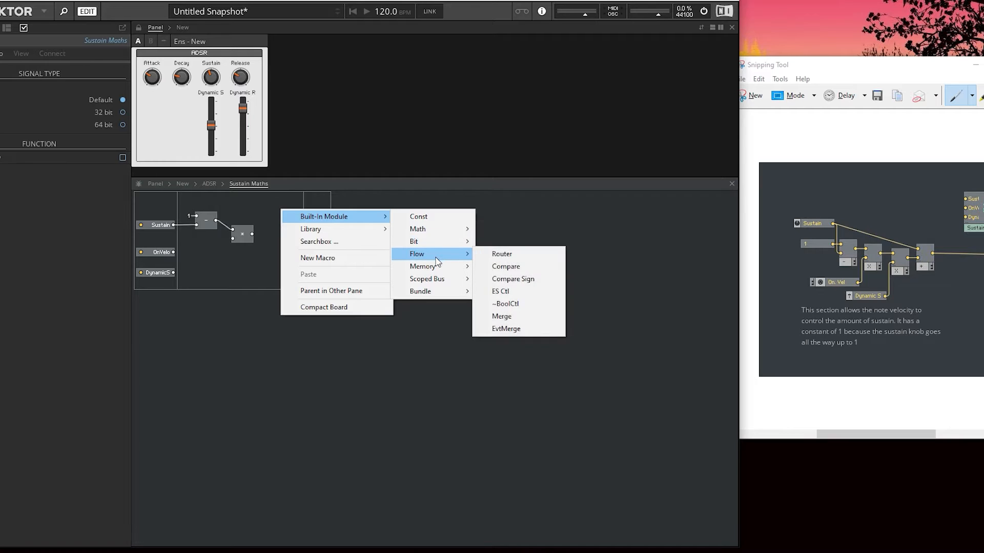
mouse_move(423, 266)
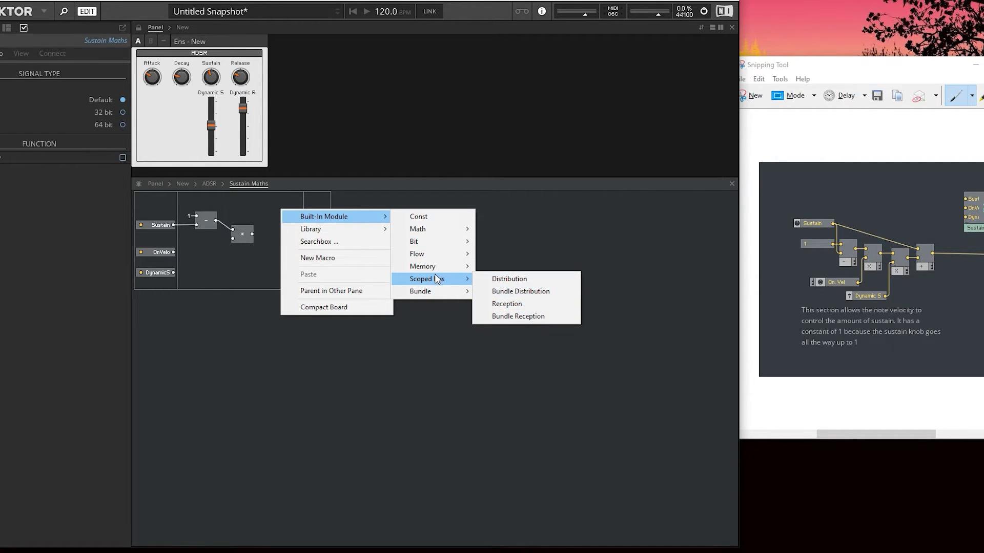
Step: Feed OnVelo into the multiply and DynamicS into a second multiply module
left_click(211, 256)
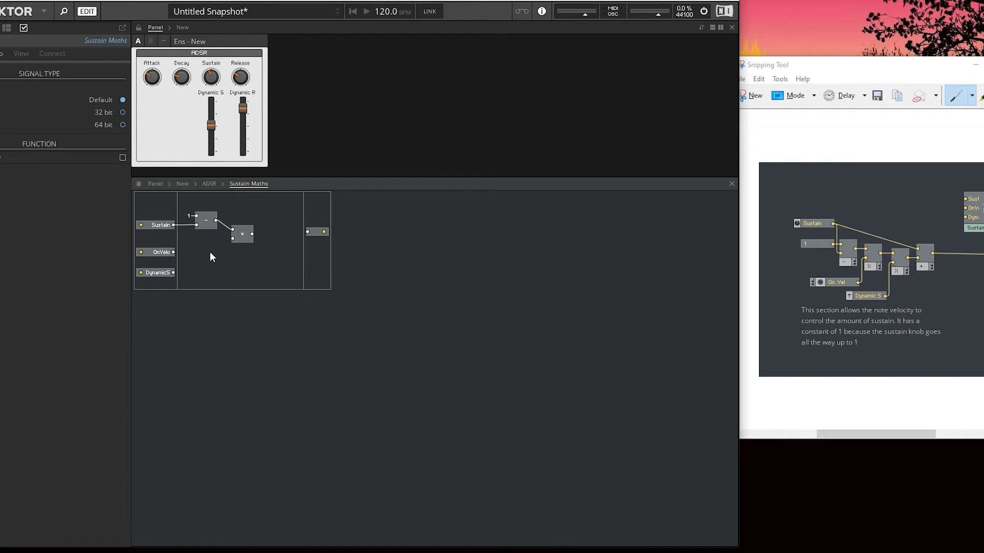
mouse_move(202, 247)
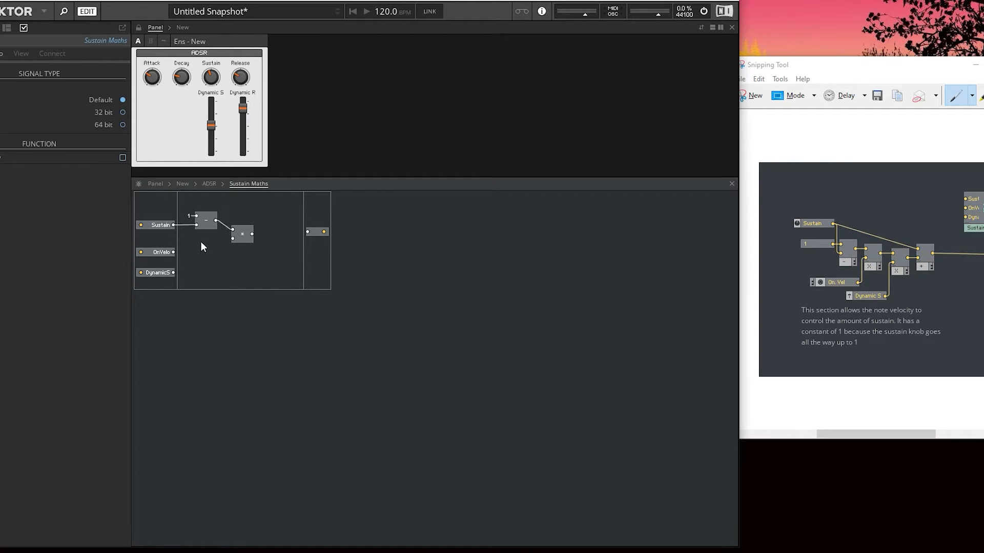
mouse_move(208, 253)
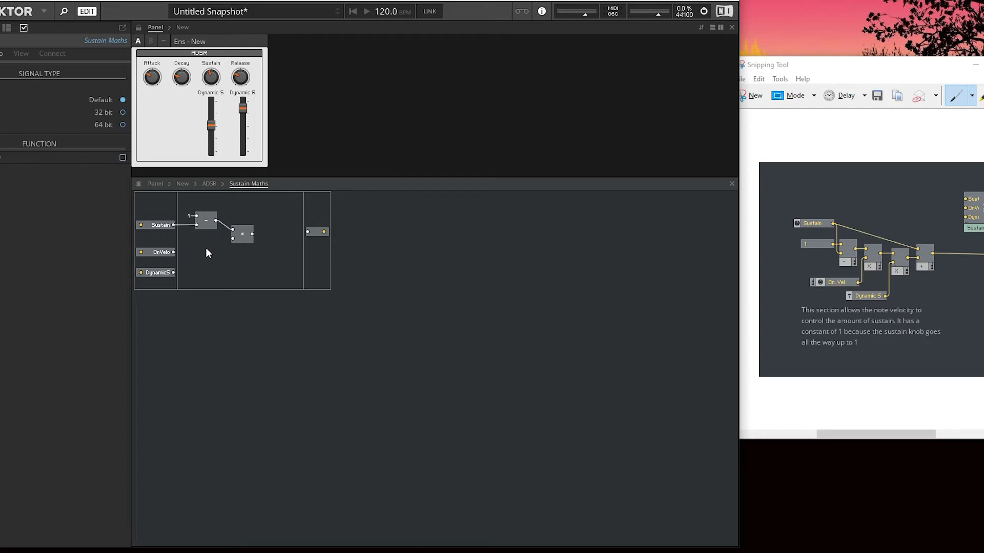
left_click_drag(175, 252, 236, 248)
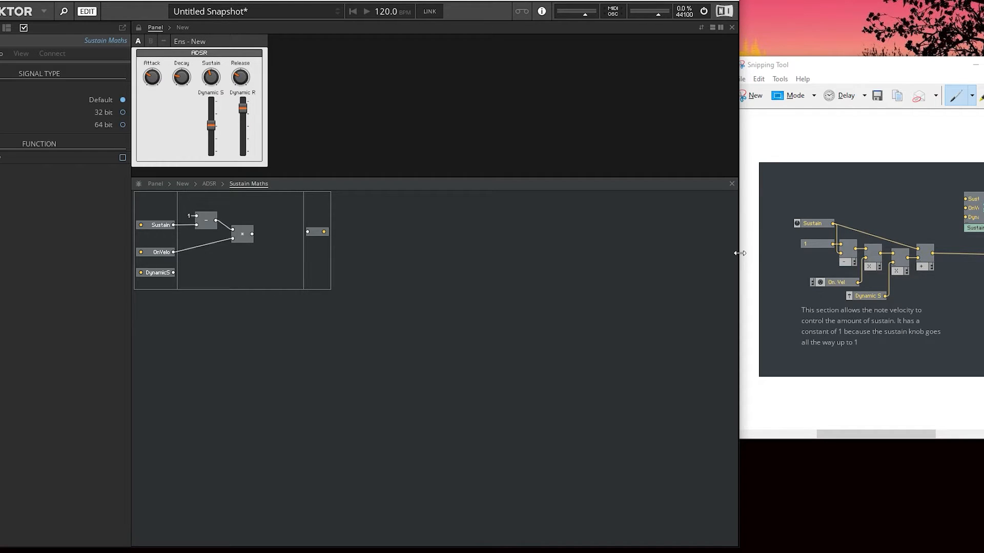
right_click(242, 234)
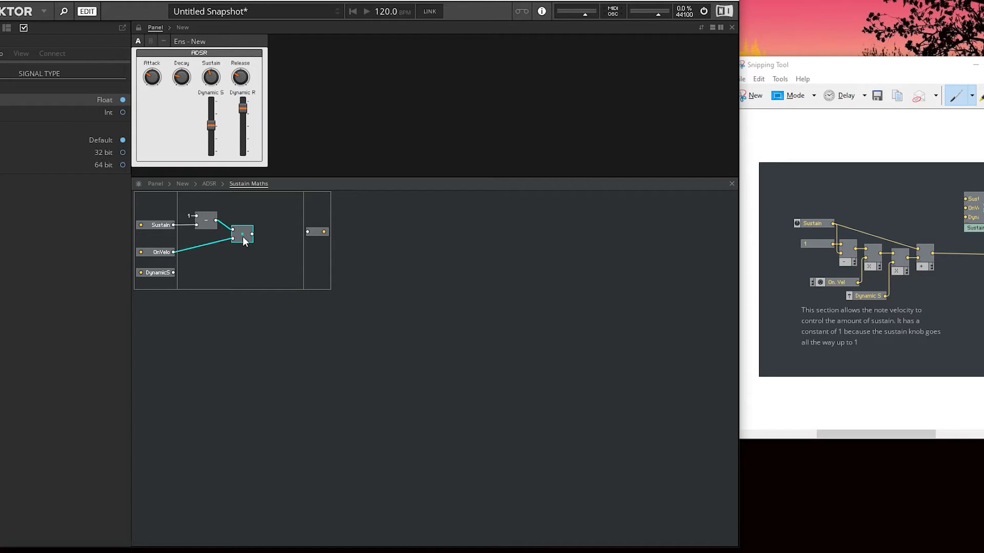
left_click_drag(242, 235, 267, 254)
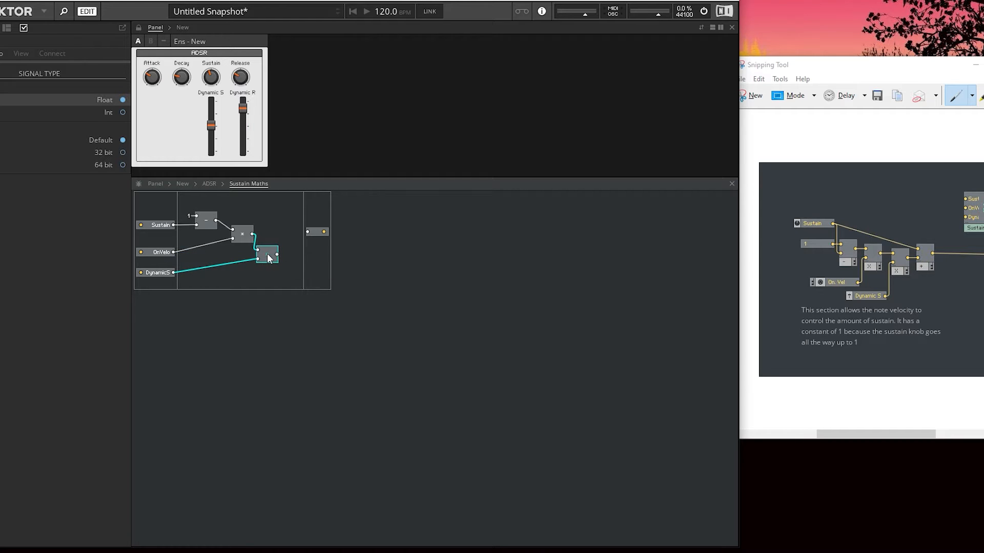
Step: Add an addition module before the S output, tidy the network and go back up to the ADSR macro
right_click(289, 267)
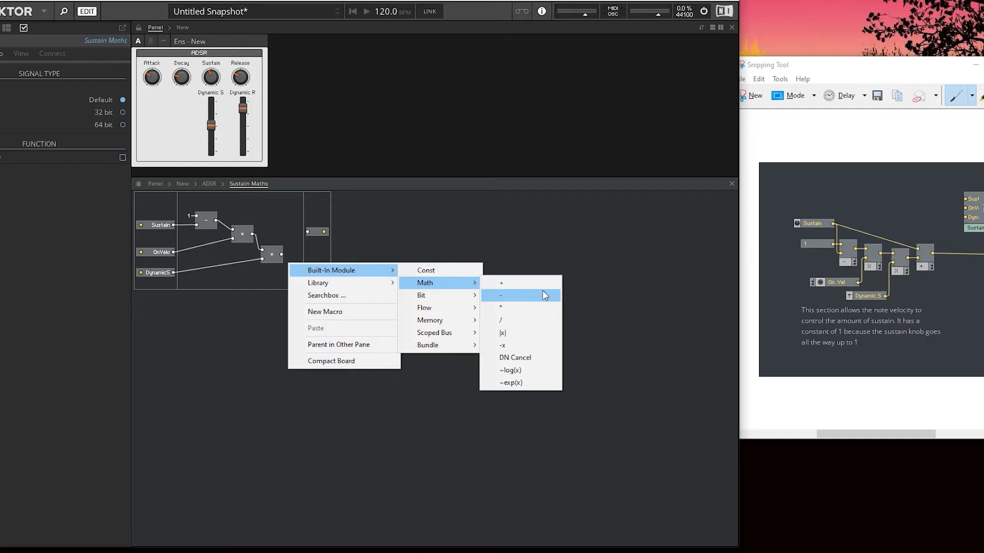
left_click(500, 295)
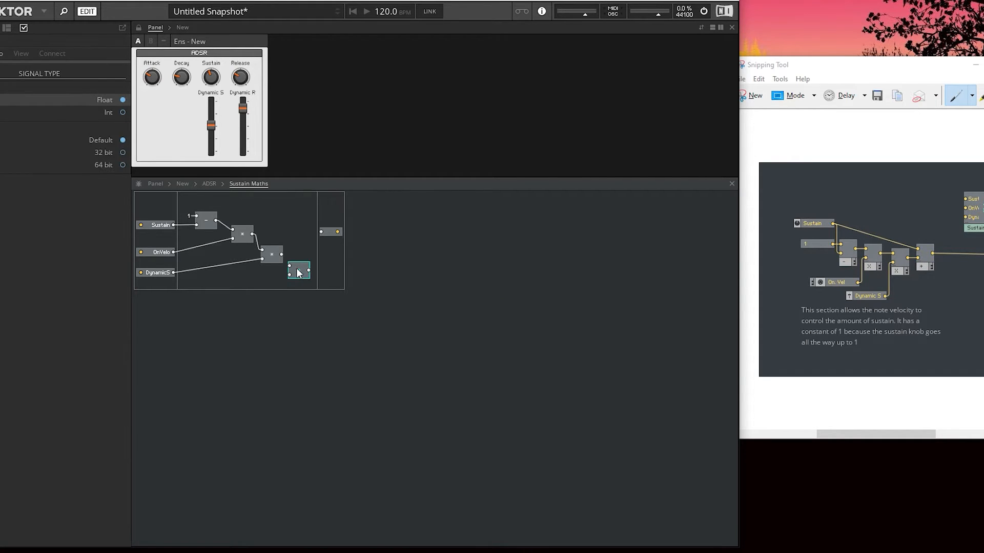
left_click_drag(299, 269, 308, 249)
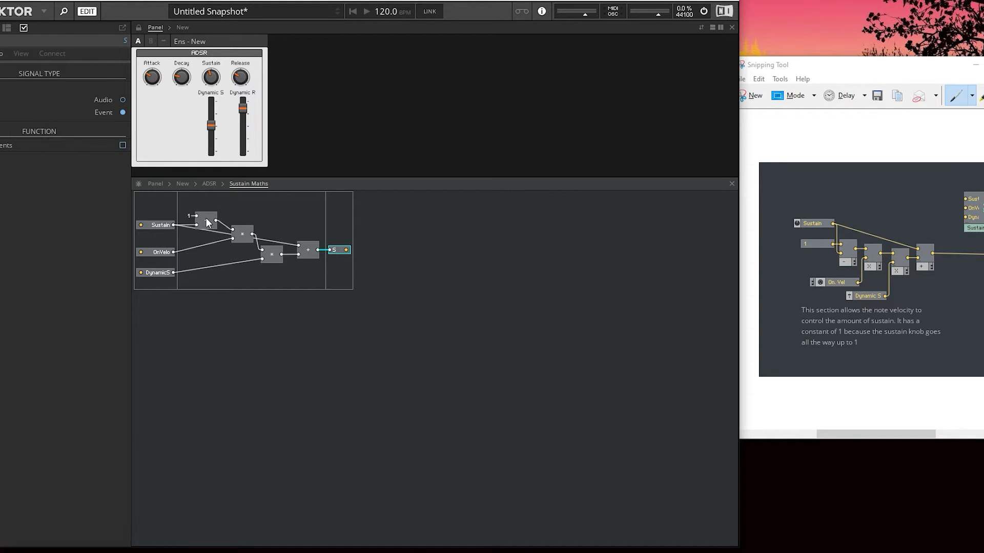
left_click(213, 207)
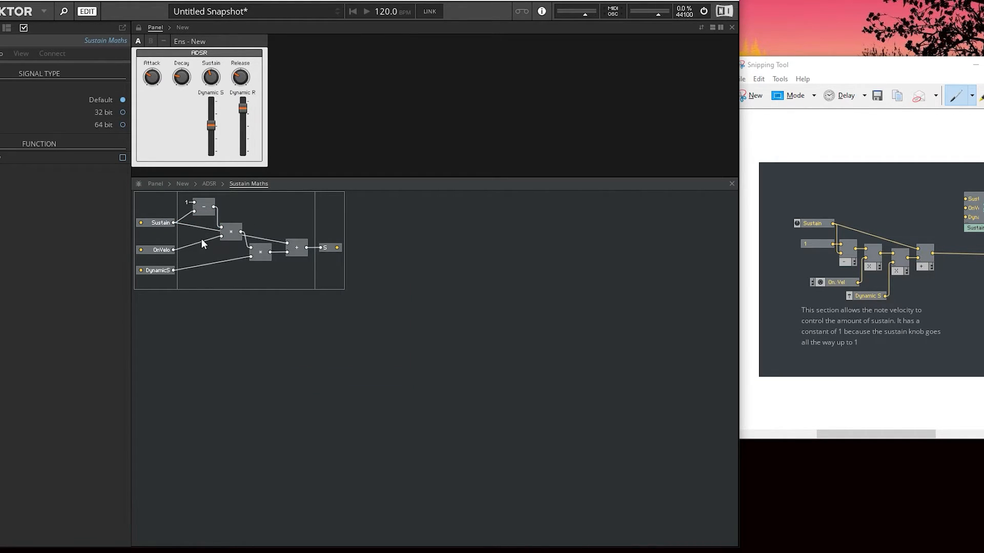
left_click(161, 236)
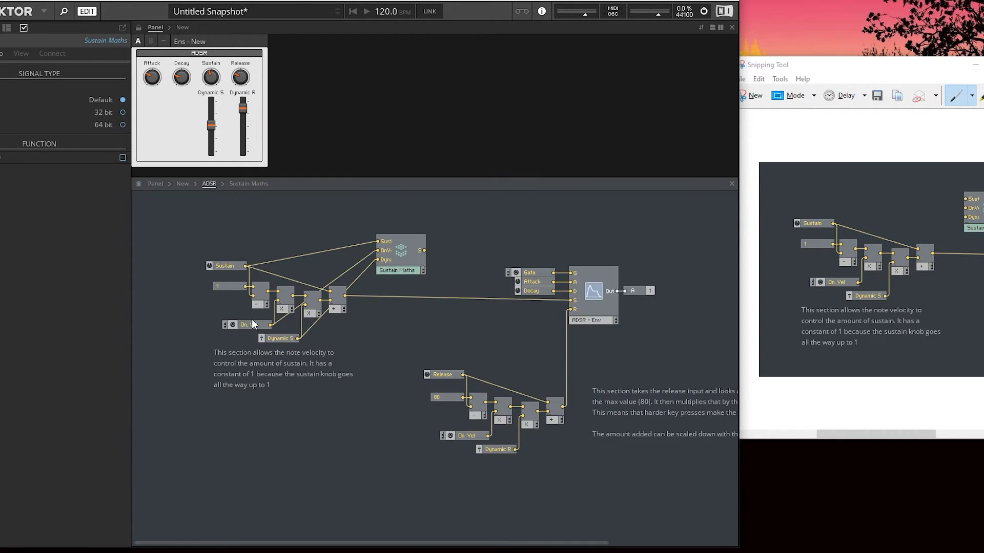
mouse_move(410, 258)
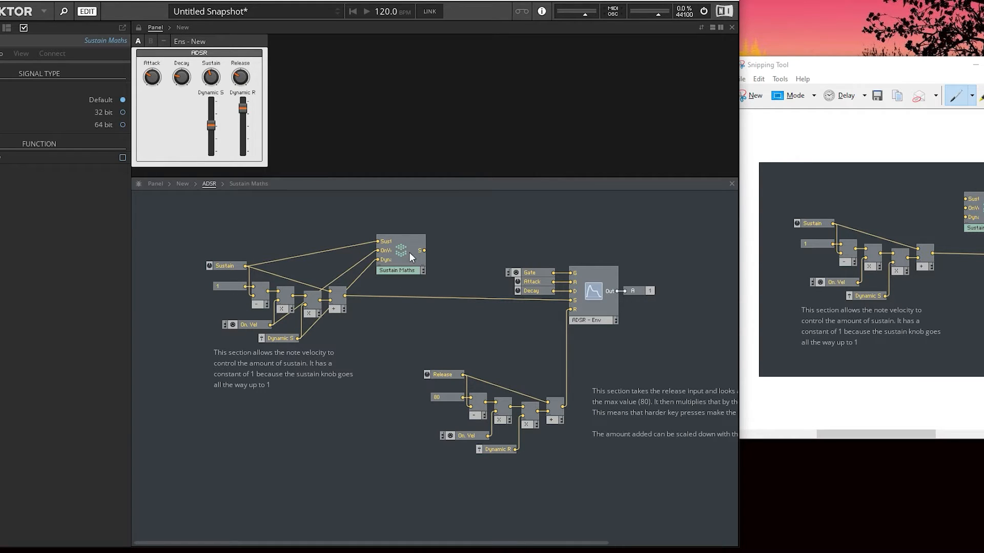
Step: Position Sustain Maths by the sustain inputs, wire Dynamic S into it and move it nearer the envelope
left_click_drag(421, 250, 538, 299)
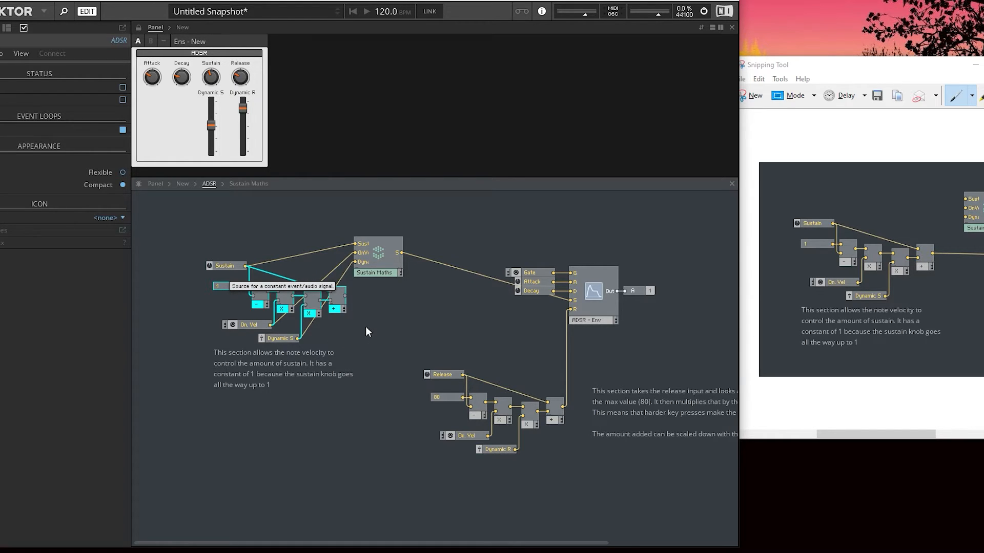
mouse_move(348, 331)
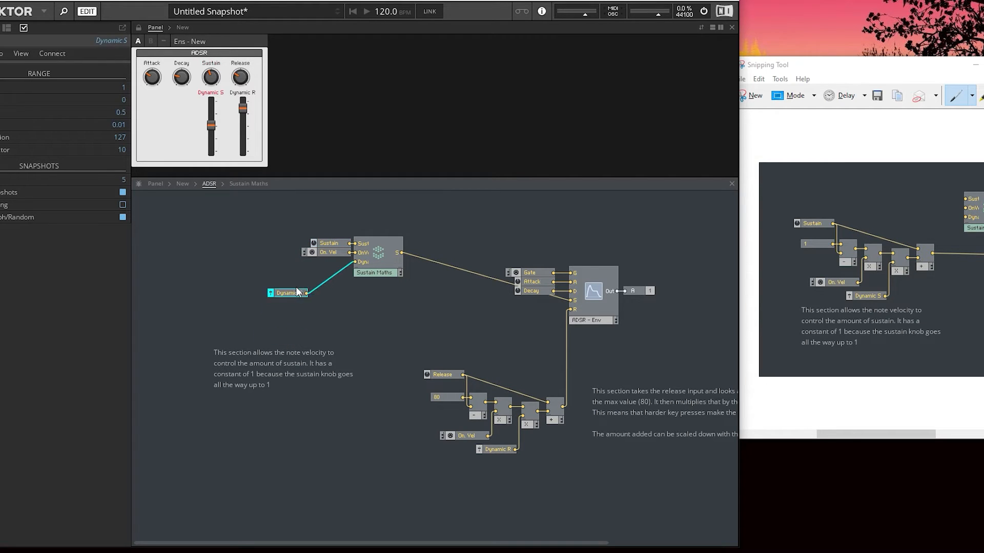
left_click_drag(289, 292, 332, 261)
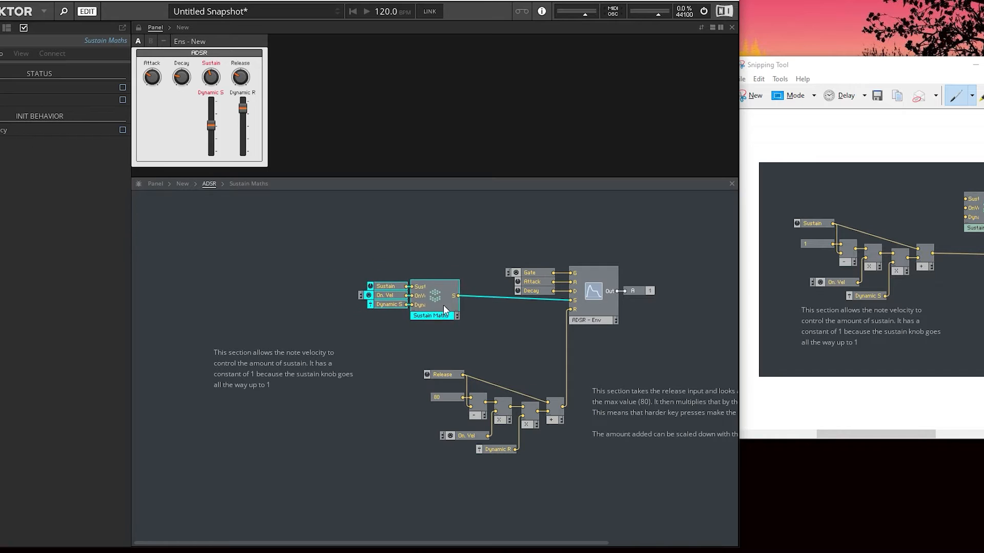
left_click_drag(432, 300, 476, 311)
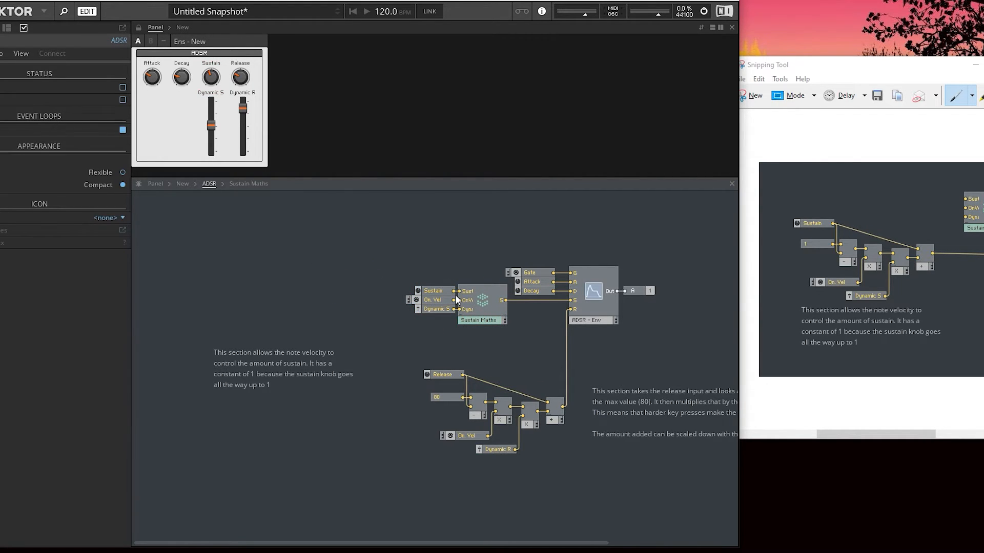
mouse_move(489, 317)
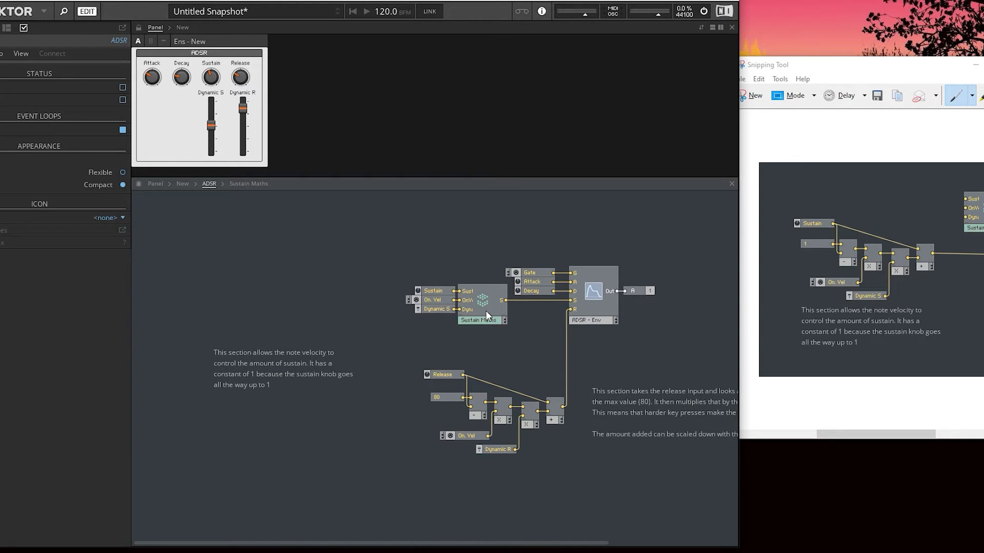
mouse_move(525, 408)
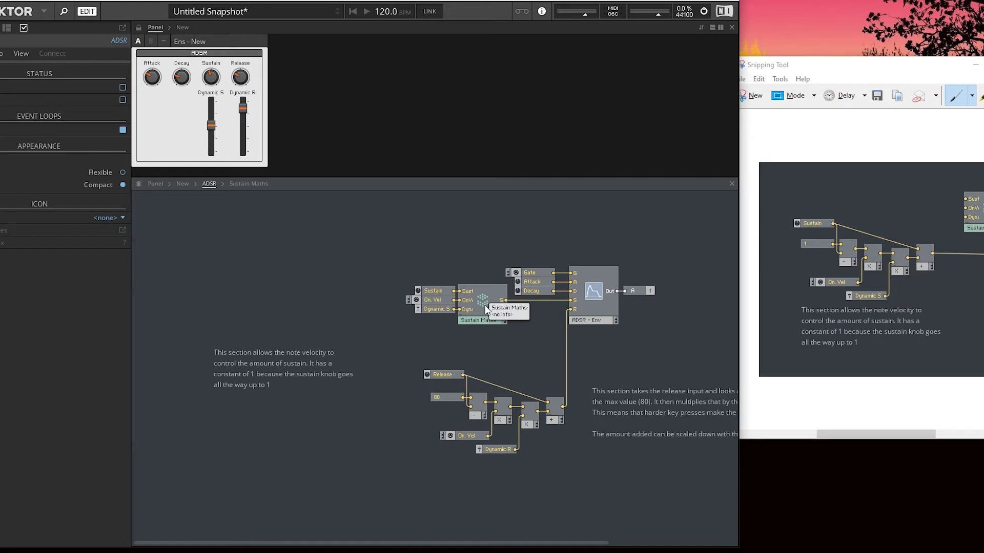
mouse_move(478, 418)
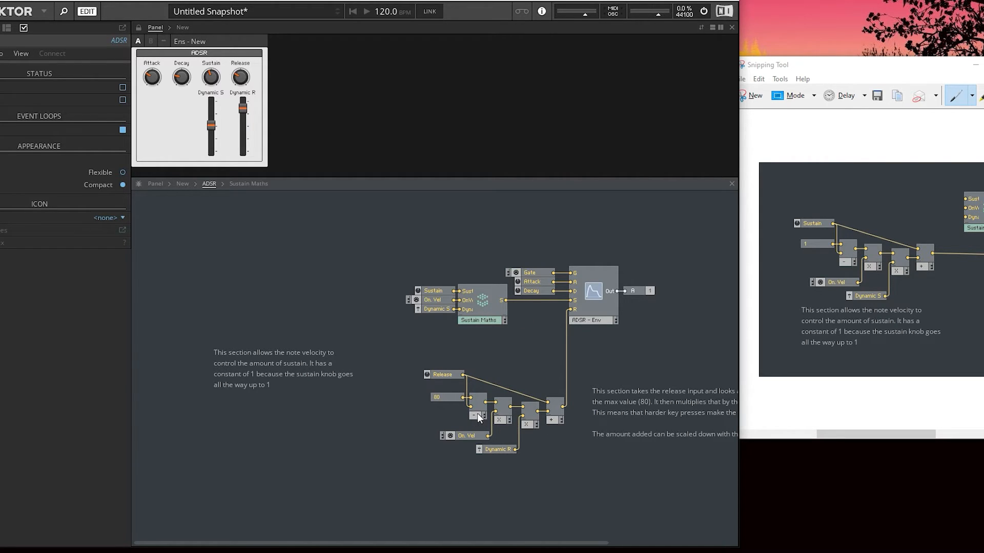
mouse_move(483, 354)
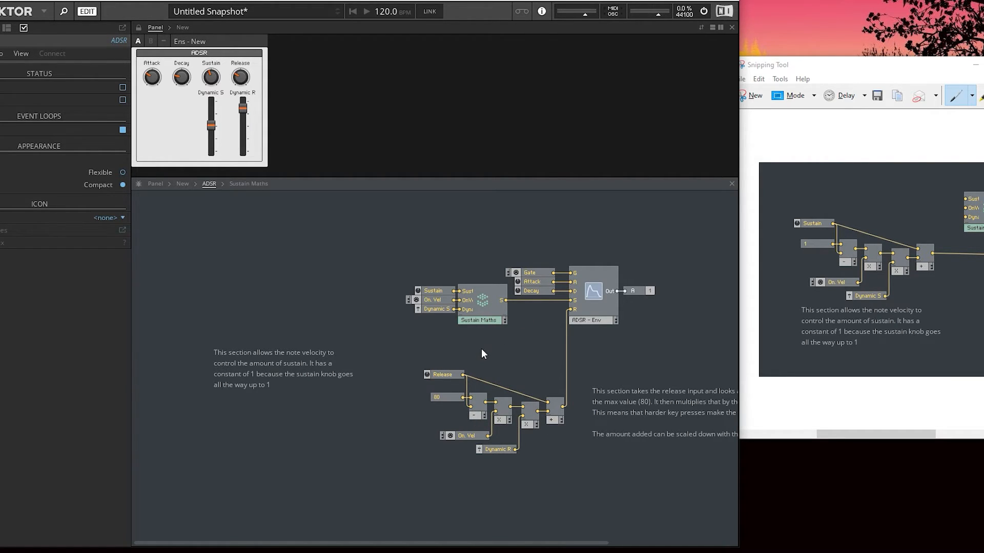
mouse_move(462, 414)
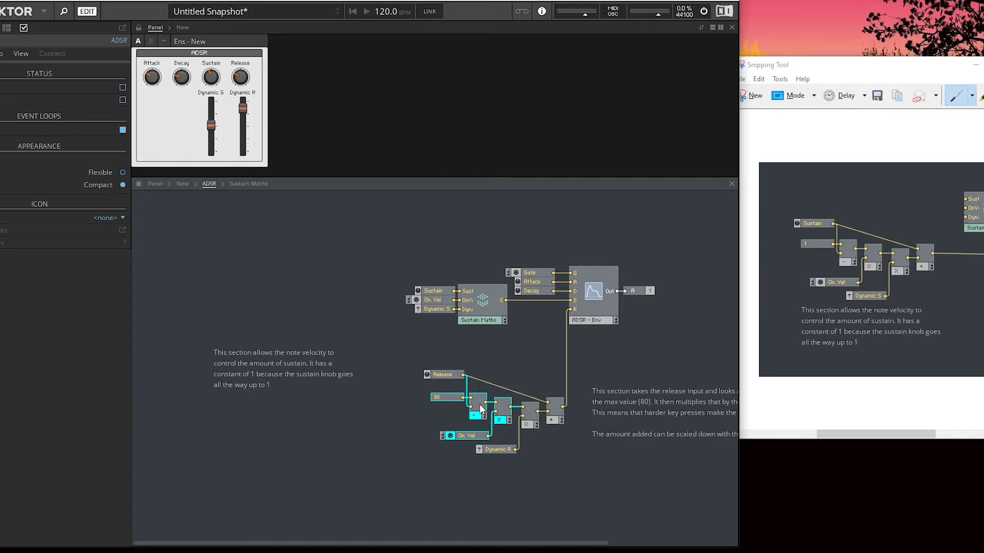
mouse_move(454, 385)
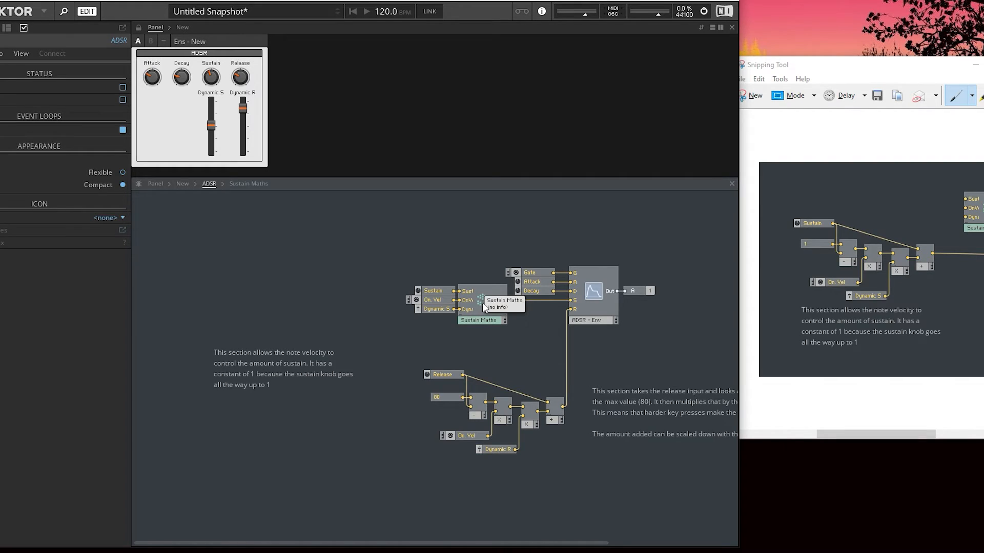
mouse_move(476, 348)
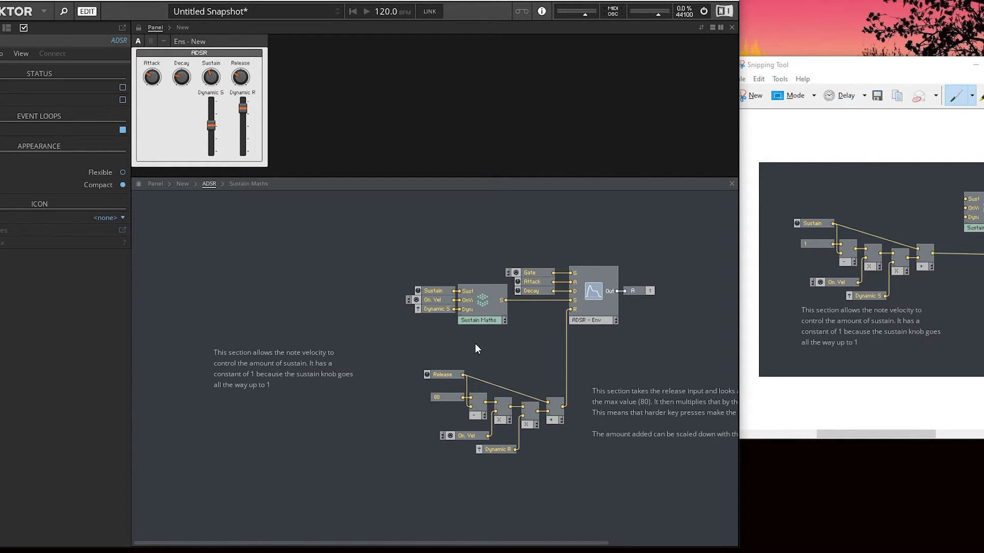
mouse_move(737, 280)
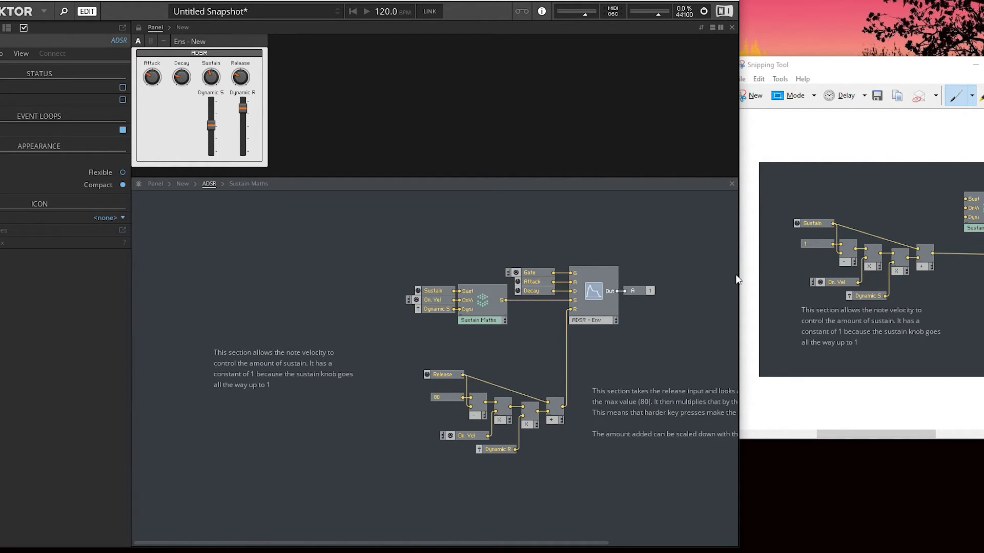
mouse_move(484, 310)
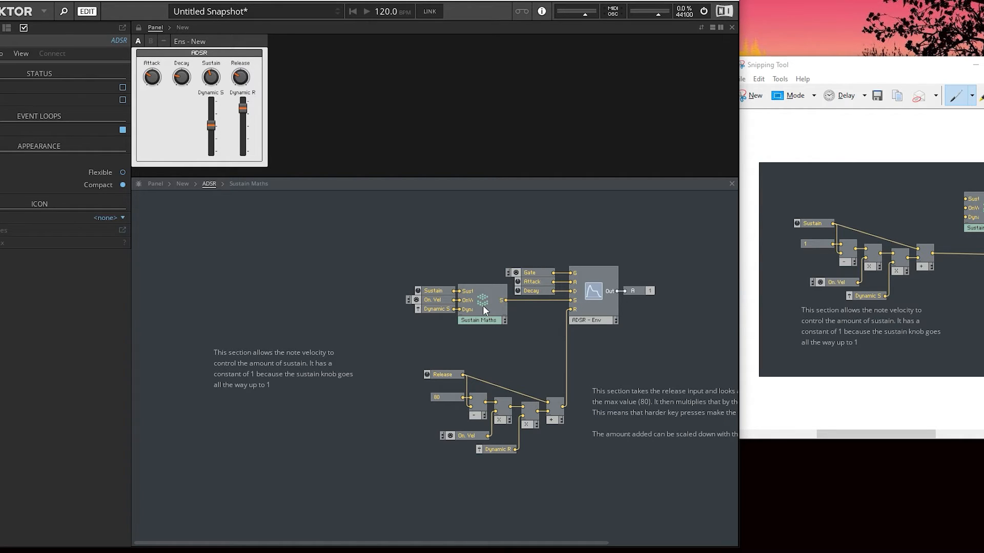
Step: Open the Sustain Maths core cell from the ADSR structure
double_click(480, 320)
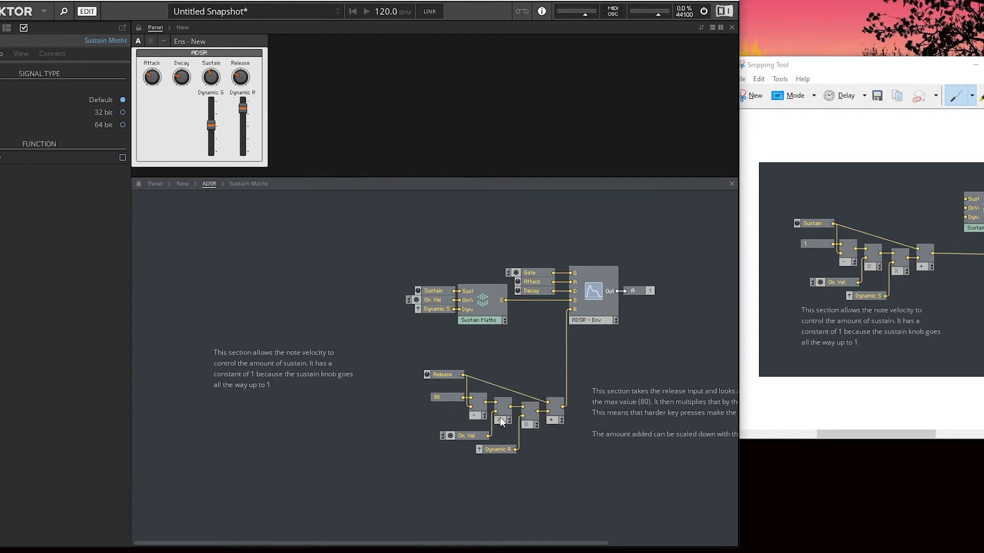
mouse_move(482, 307)
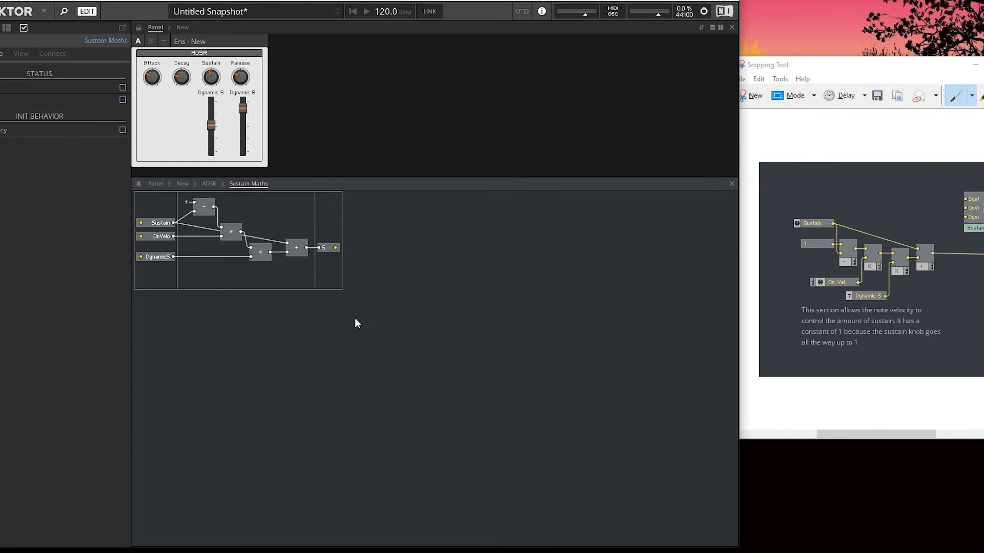
Step: Inspect the DynamicS input's signal type properties, then return to the ADSR macro
right_click(270, 239)
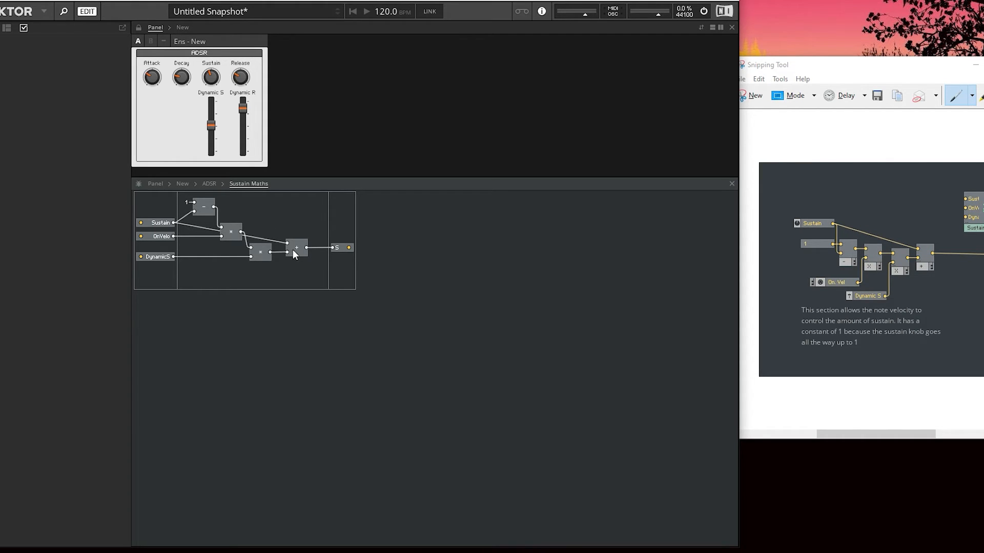
mouse_move(154, 261)
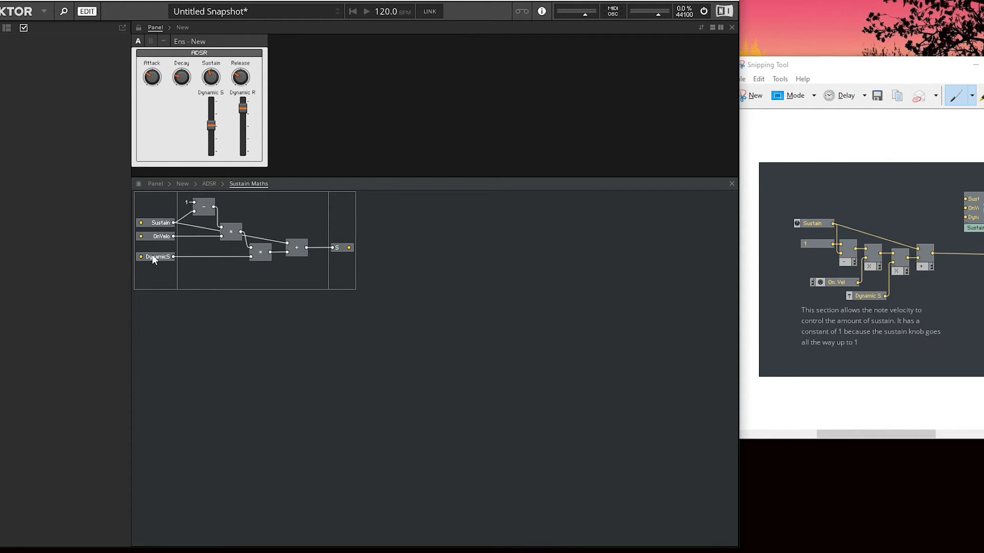
mouse_move(234, 304)
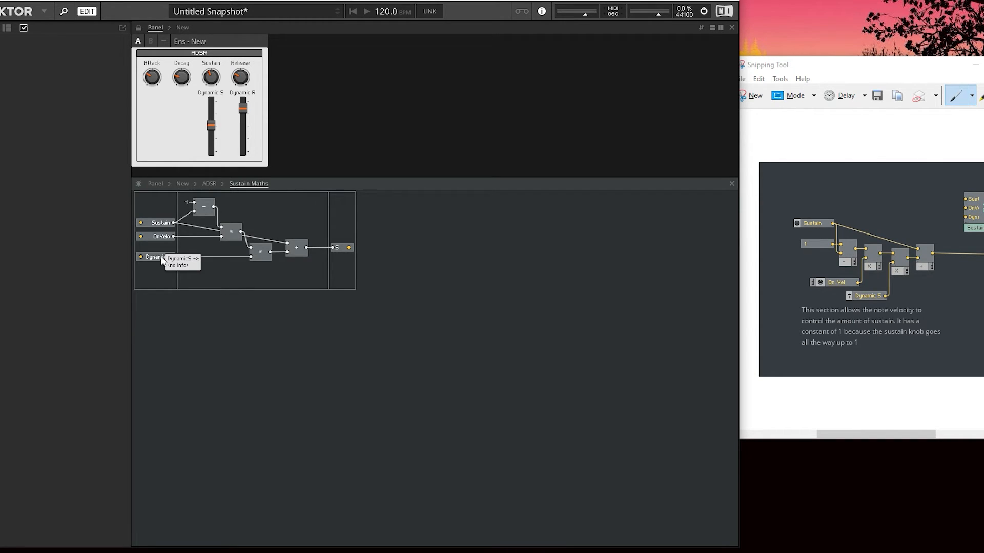
left_click(152, 258)
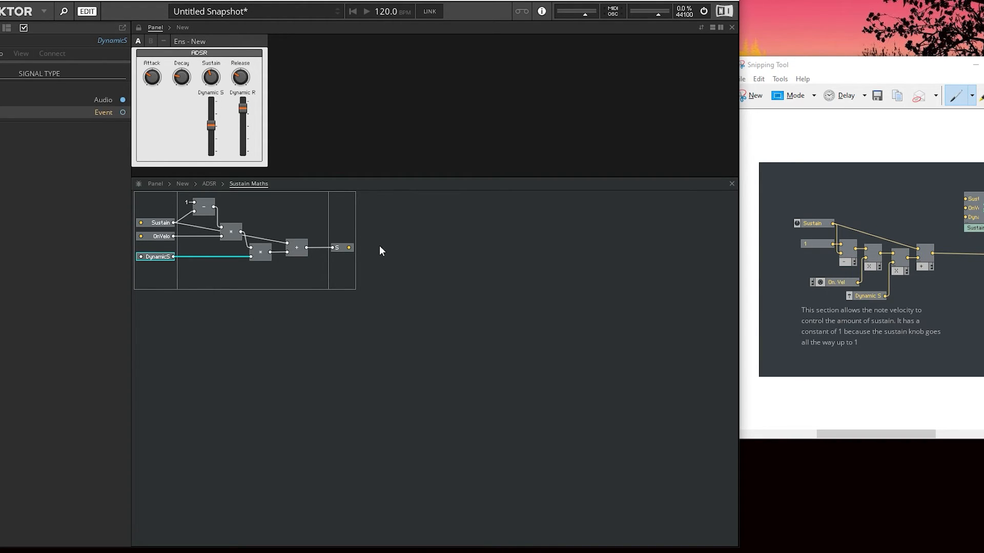
left_click(123, 112)
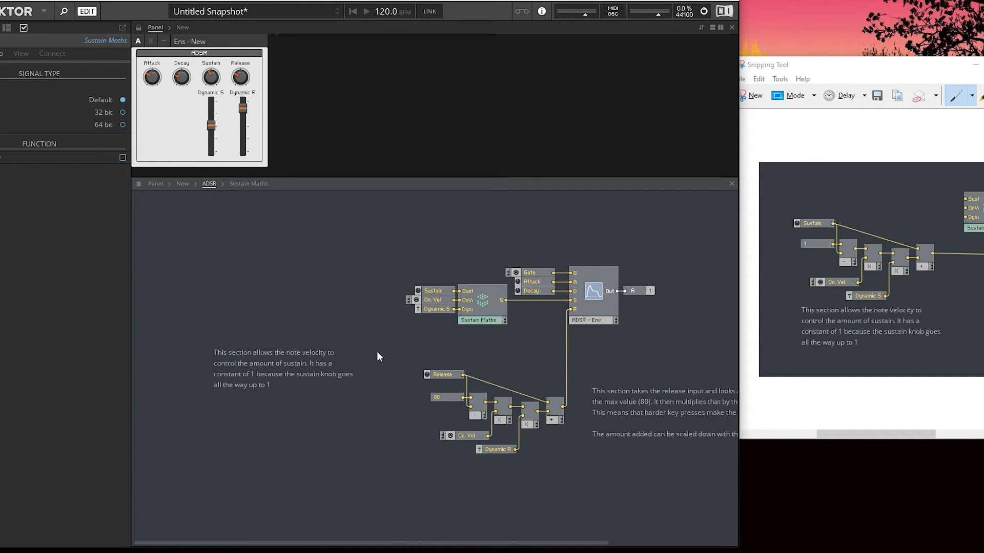
mouse_move(482, 301)
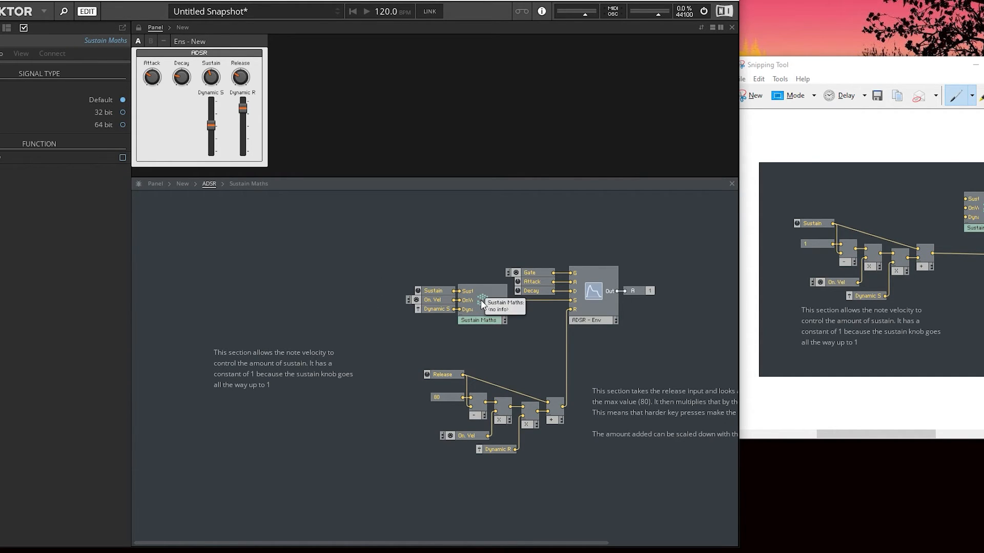
mouse_move(475, 243)
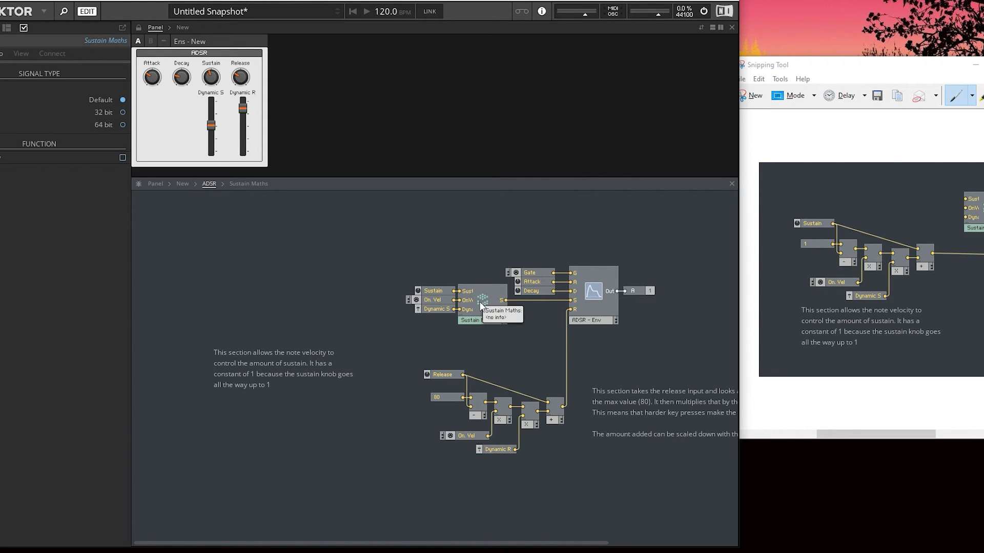
mouse_move(487, 306)
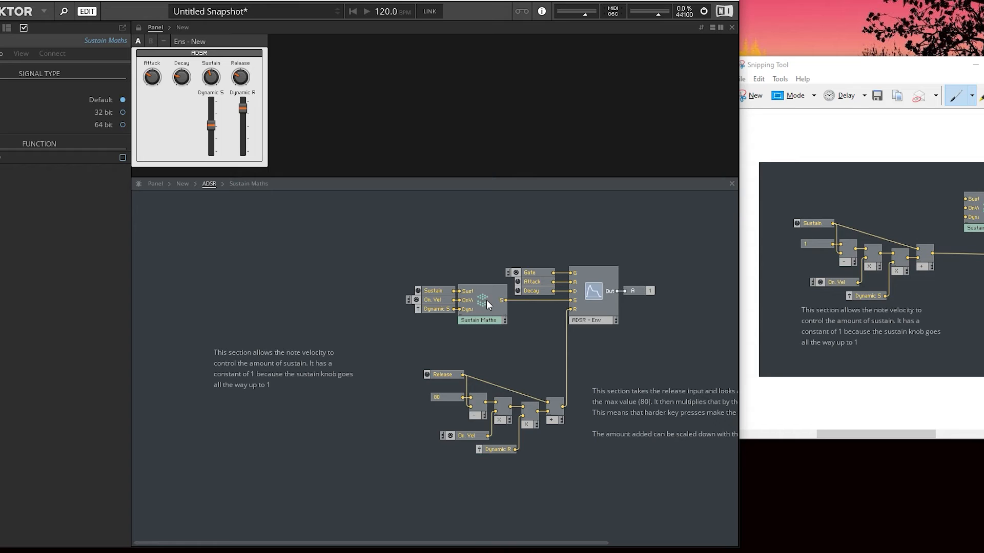
mouse_move(486, 313)
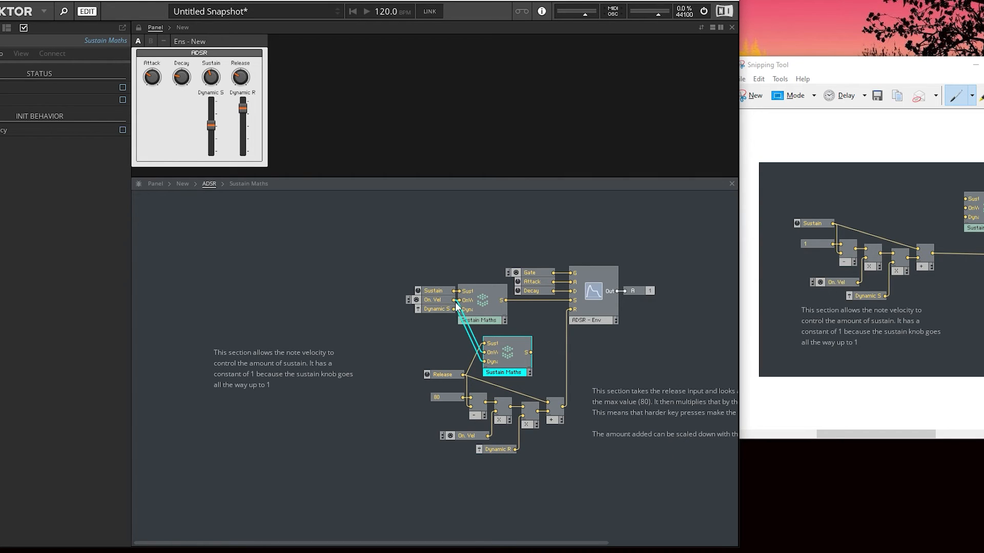
mouse_move(490, 362)
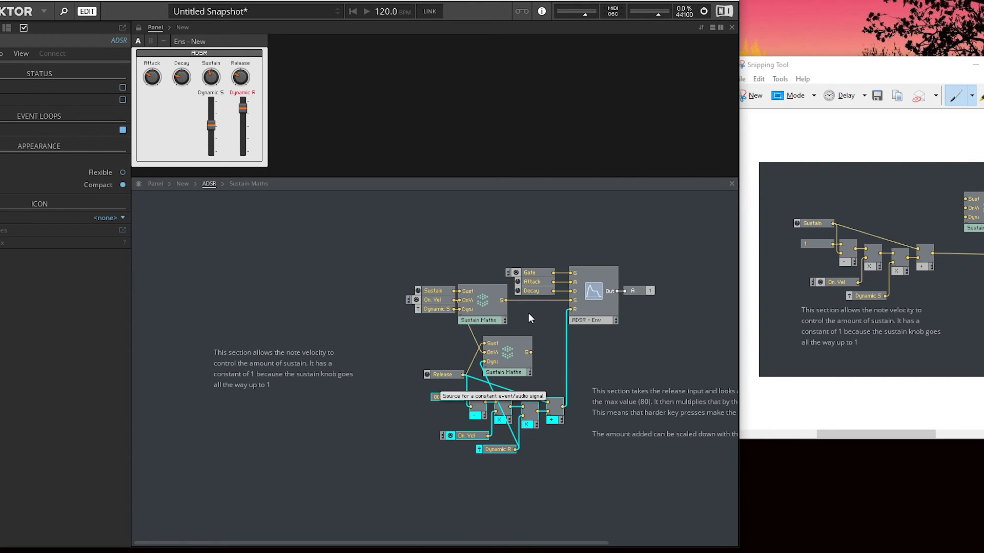
mouse_move(514, 366)
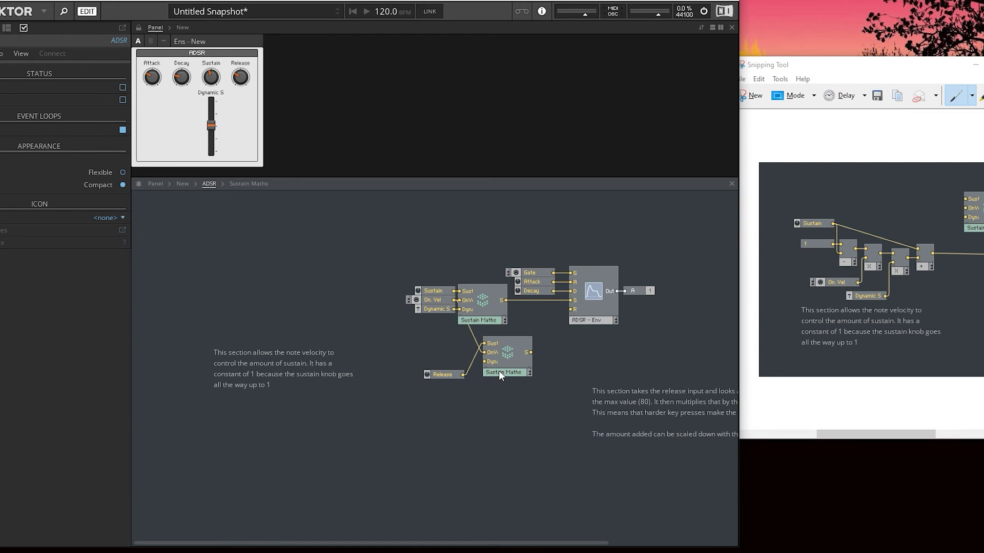
mouse_move(490, 377)
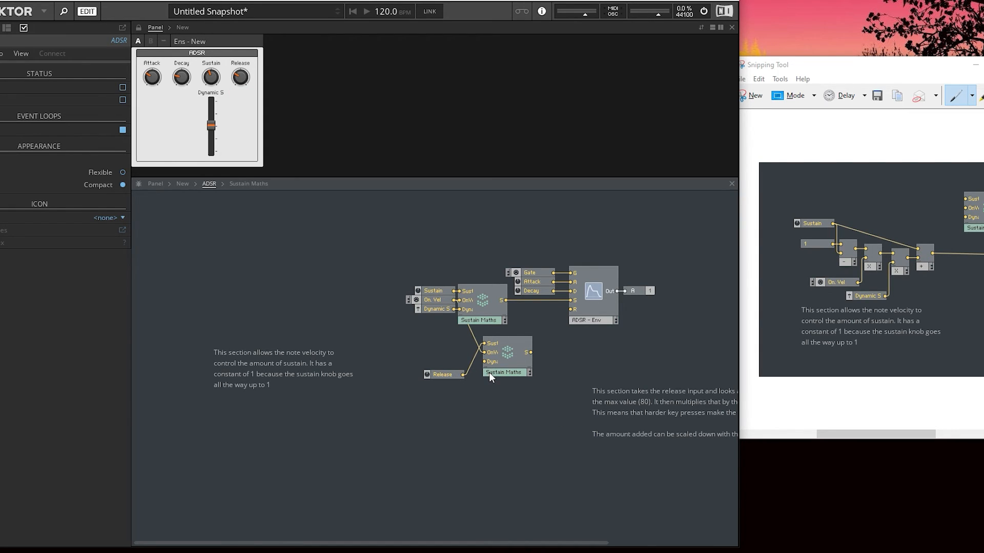
mouse_move(494, 376)
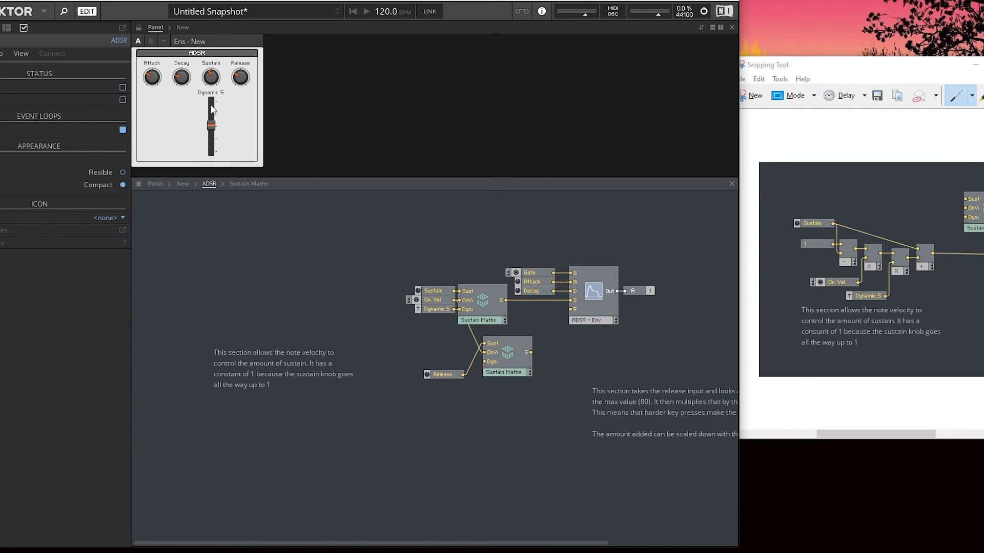
mouse_move(490, 348)
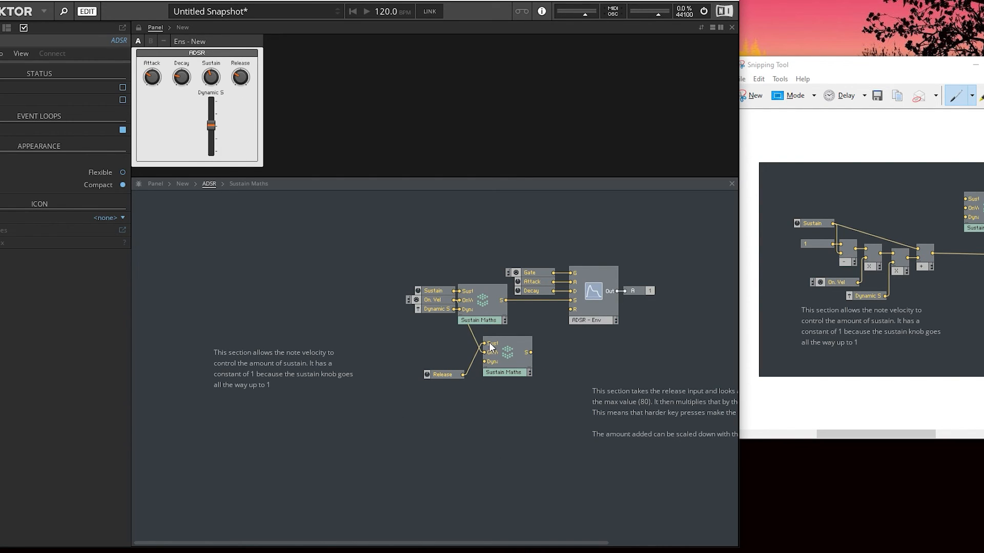
mouse_move(501, 368)
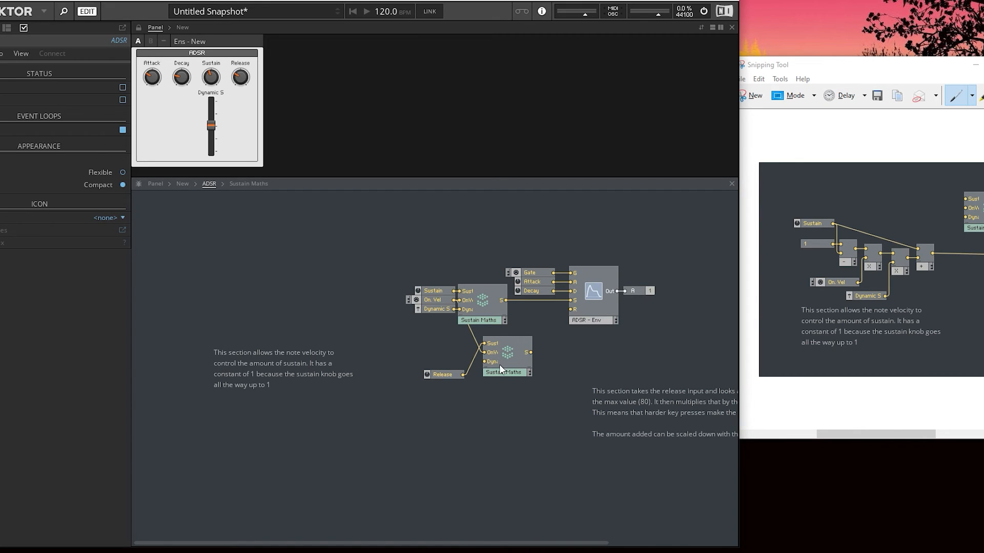
mouse_move(527, 354)
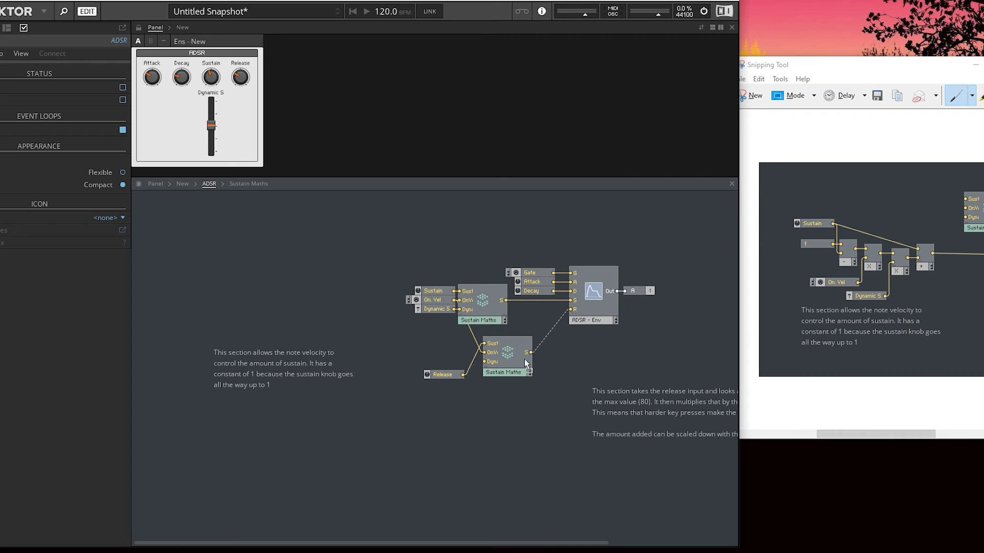
Step: Wire the second Sustain Maths output into the ADSR envelope's release input
right_click(505, 355)
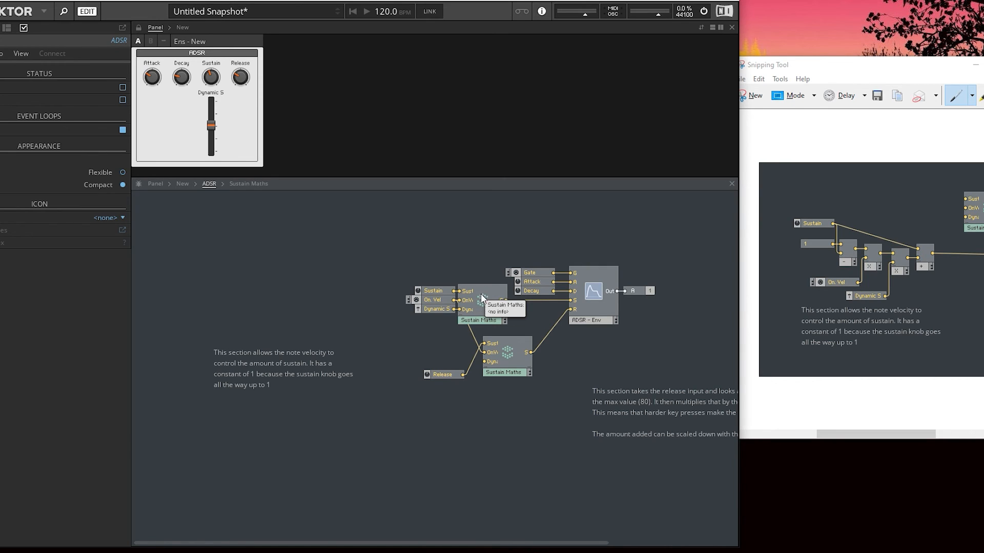
mouse_move(476, 259)
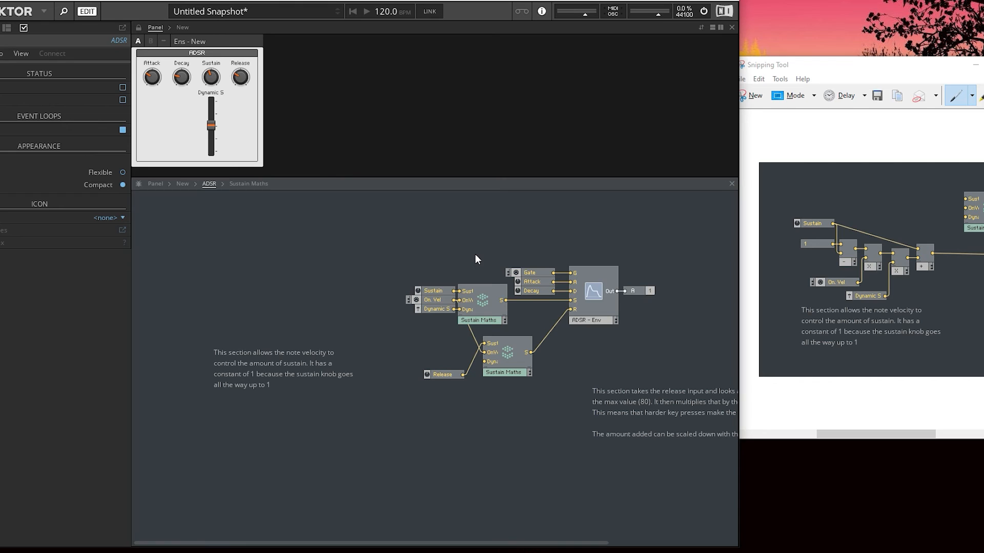
mouse_move(482, 309)
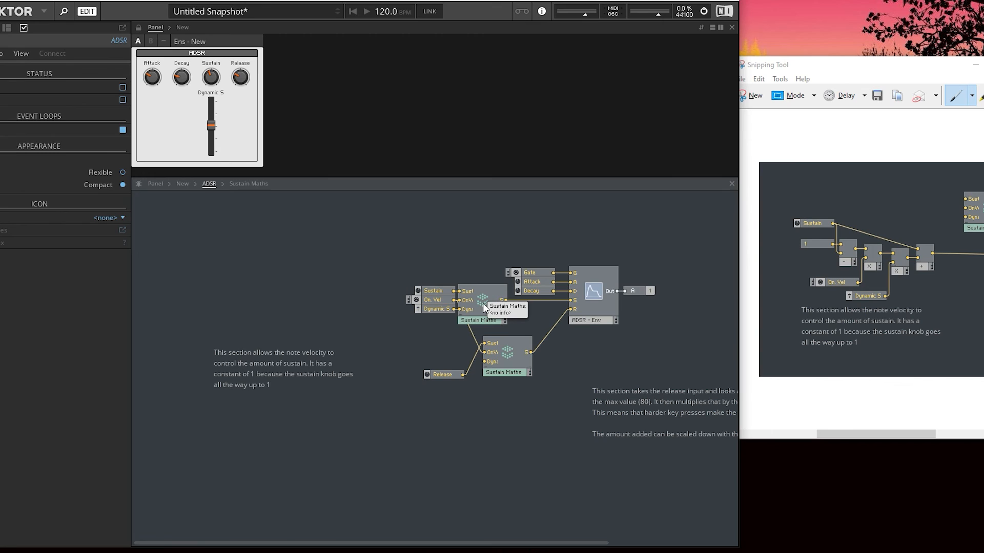
mouse_move(505, 402)
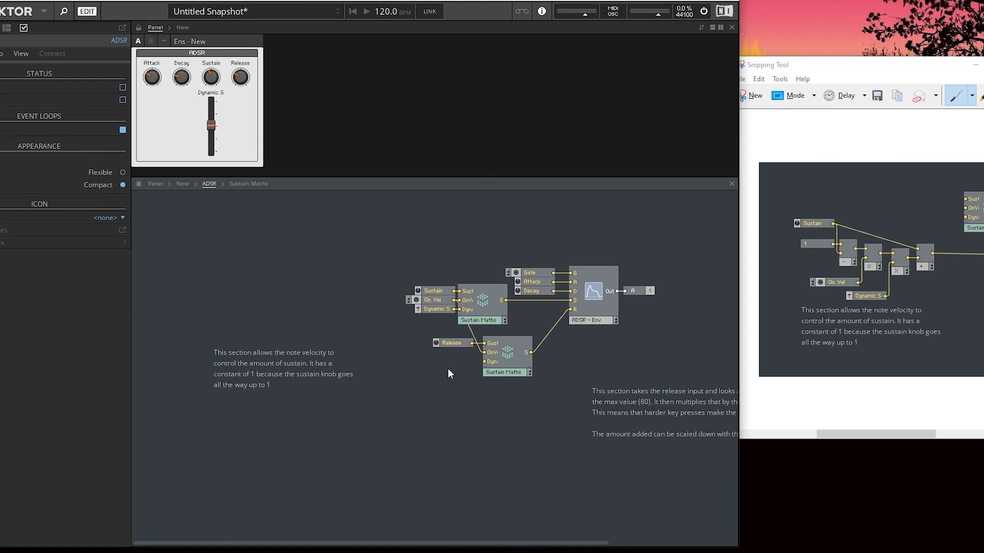
mouse_move(443, 372)
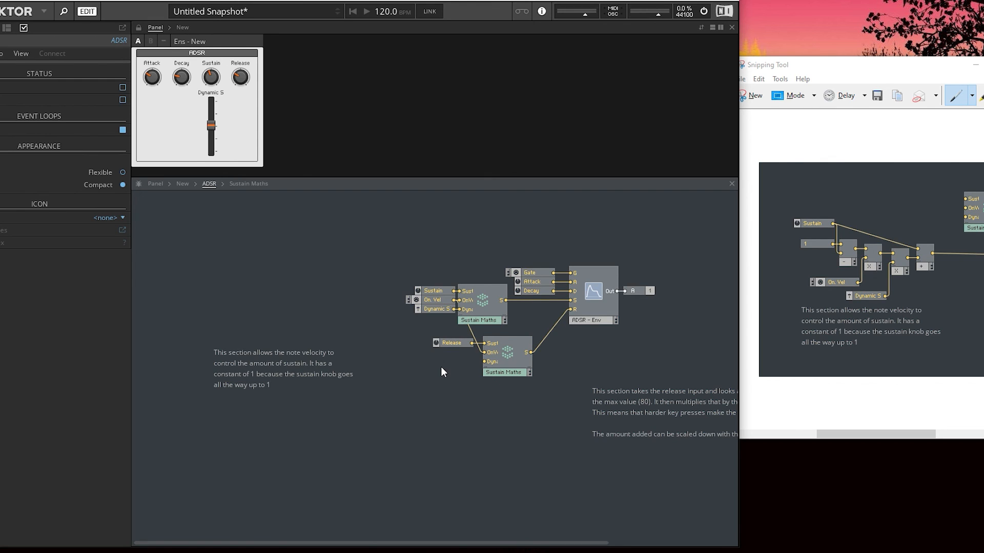
mouse_move(434, 375)
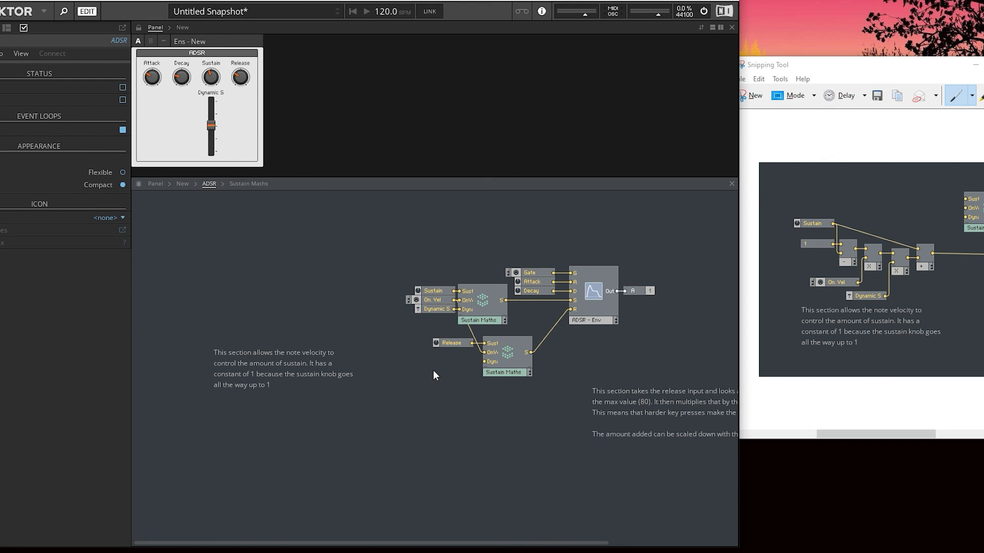